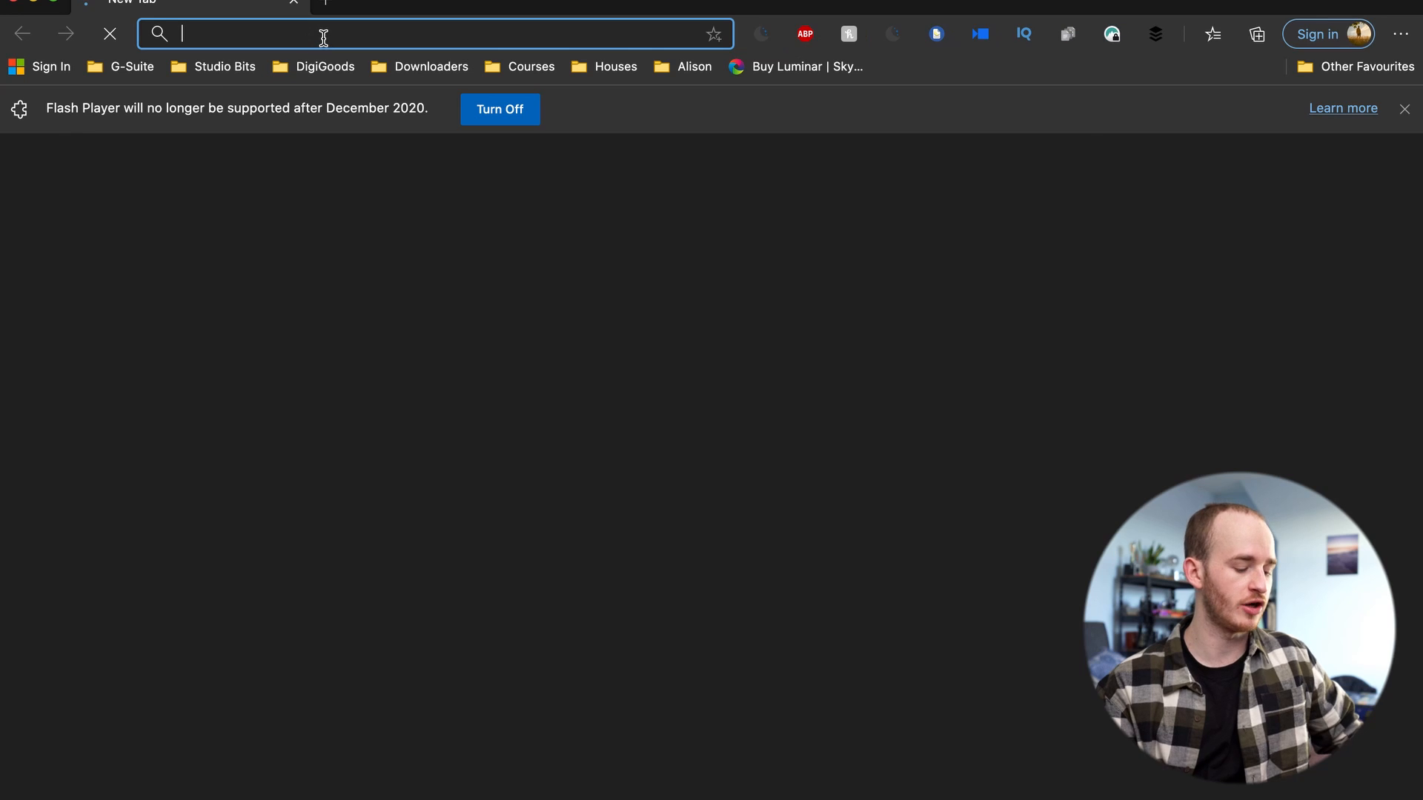
# Step: Search Google for 'windows 10 iso' and go to Microsoft's disc image download page
pyautogui.write('windows 10 iso')
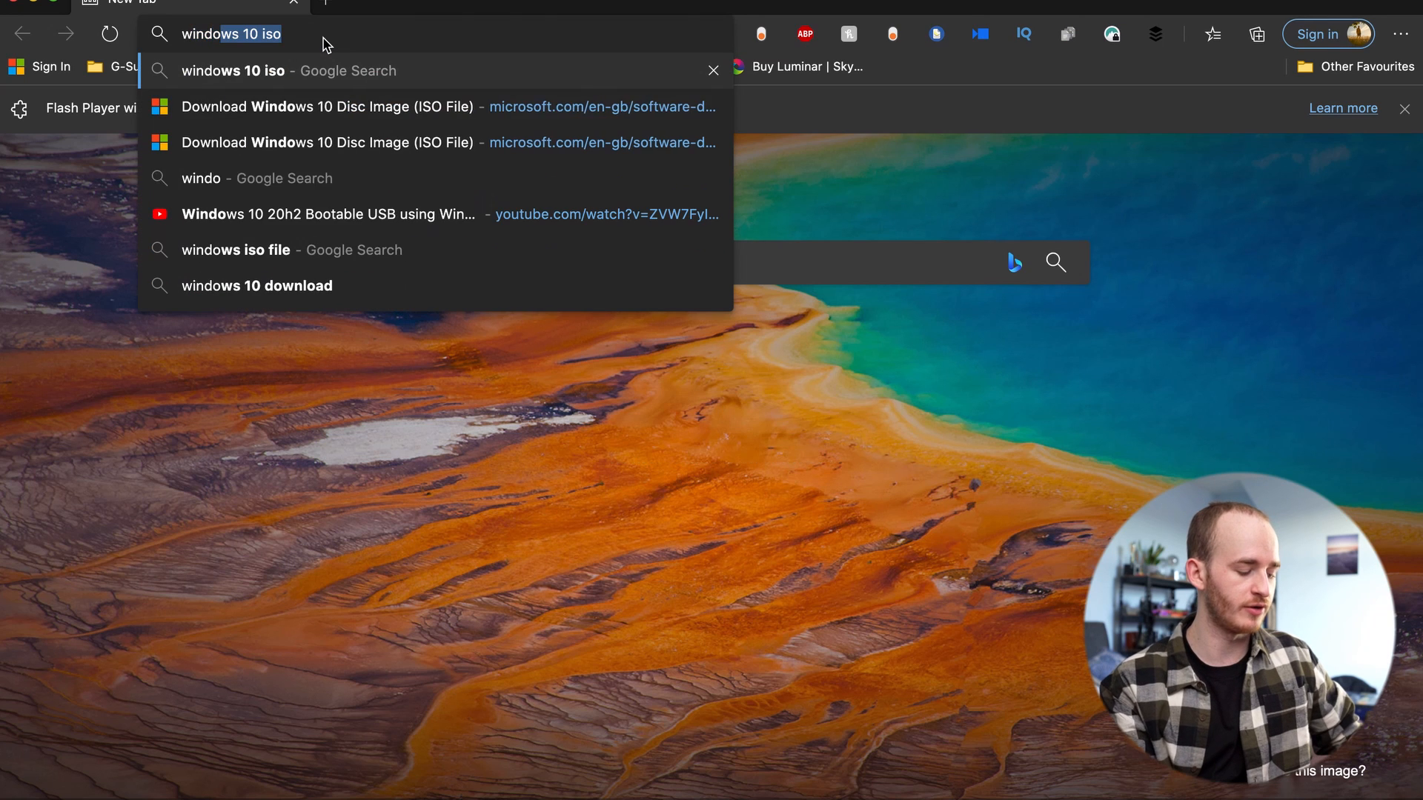
pyautogui.press('Enter')
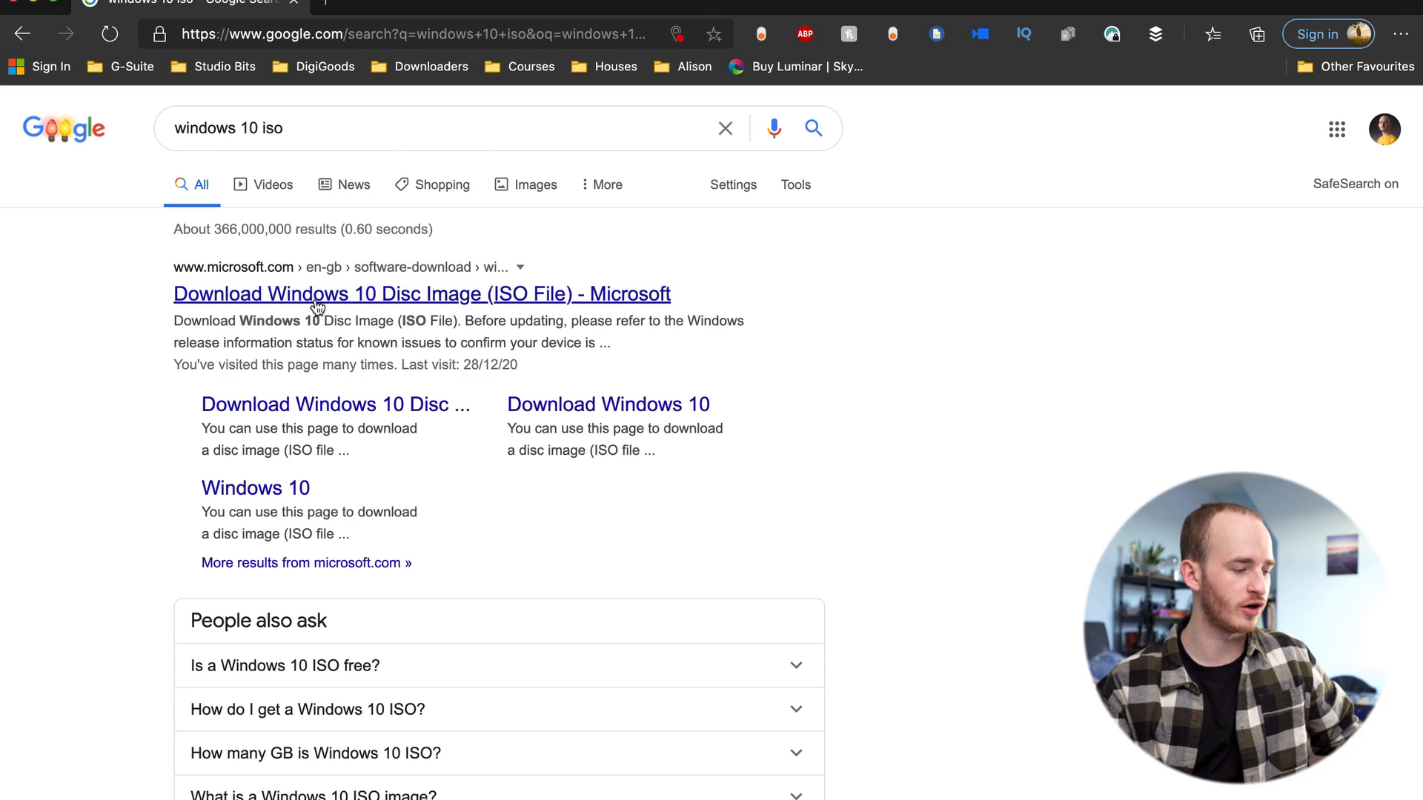
pyautogui.click(317, 293)
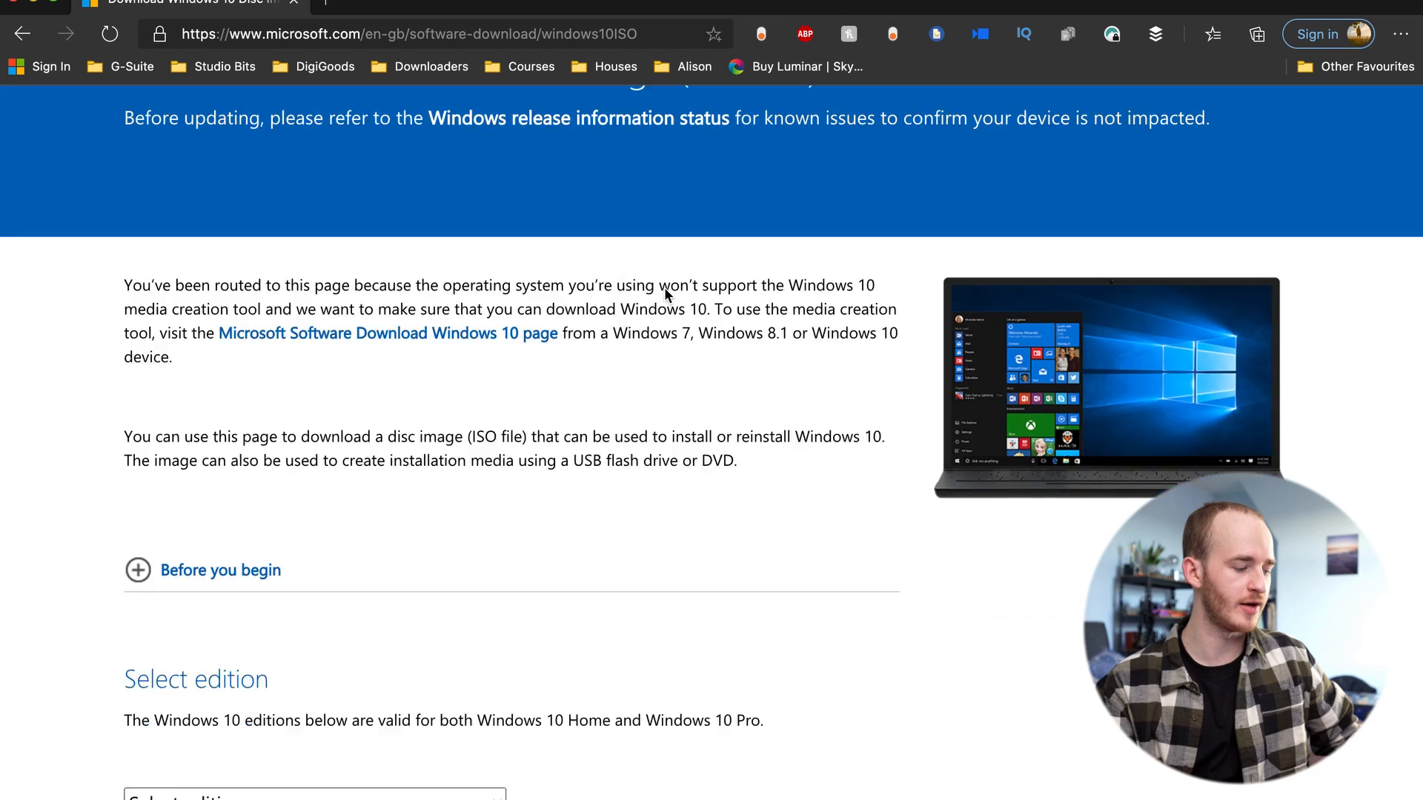
# Step: Confirm the Windows 10 edition with English language to get the 64-bit ISO download links
pyautogui.click(315, 327)
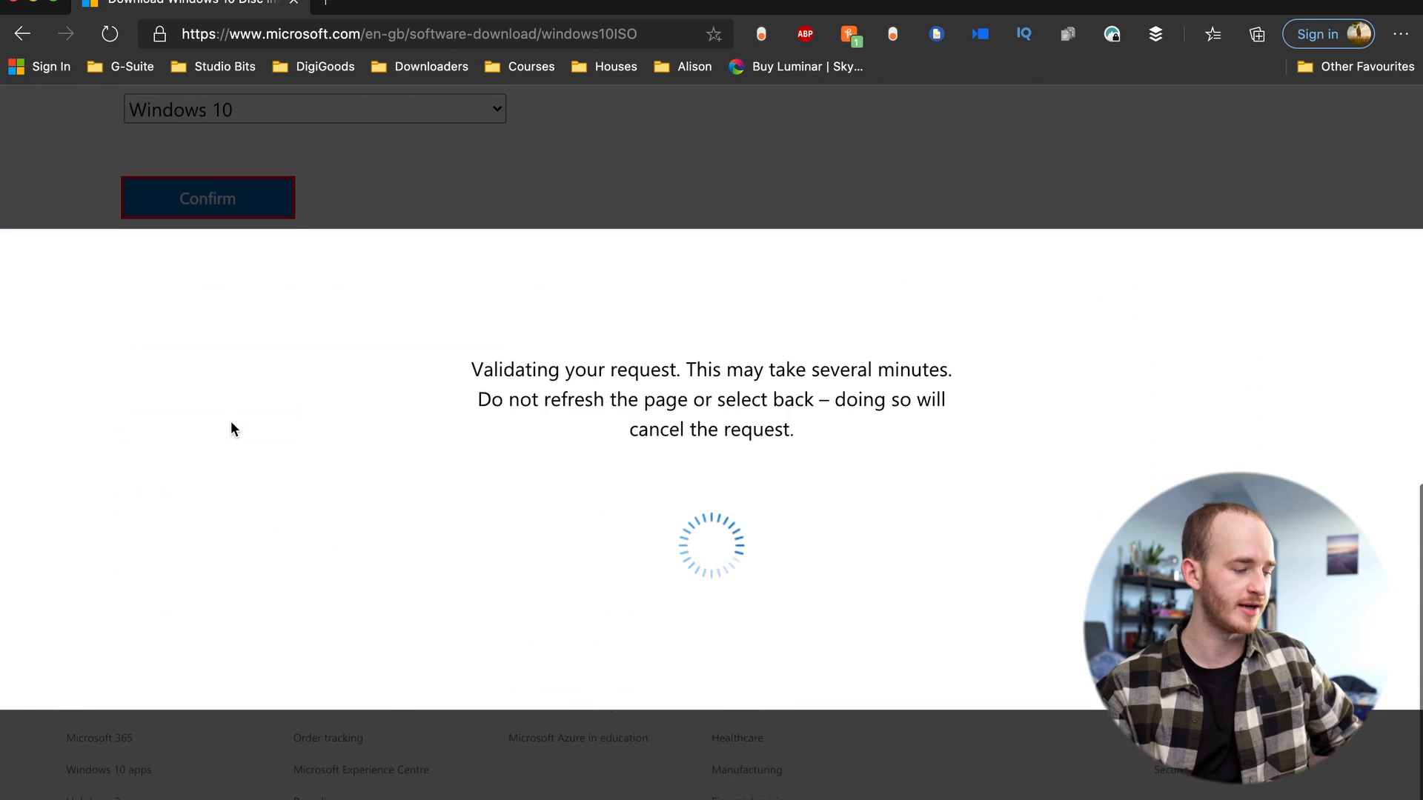
pyautogui.click(315, 516)
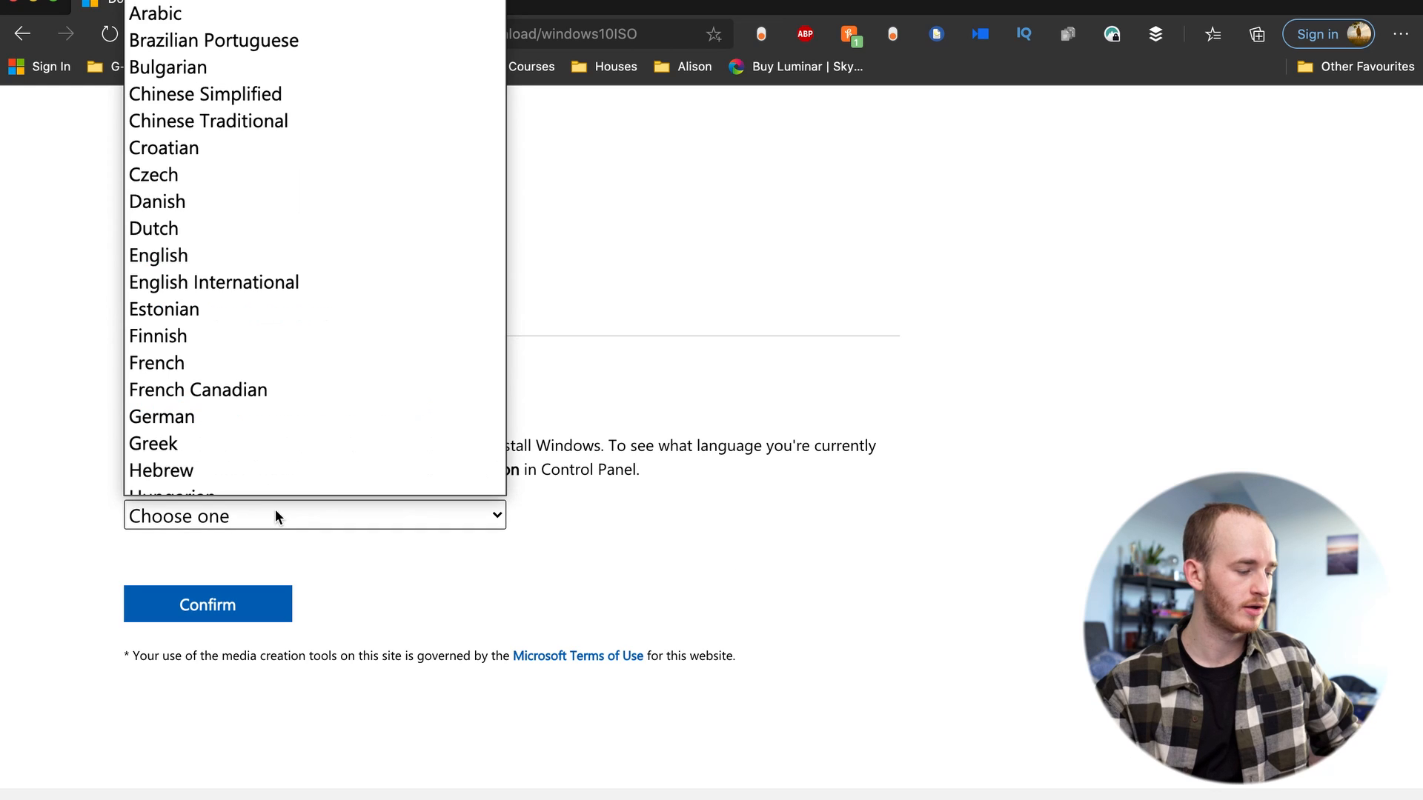
pyautogui.click(157, 255)
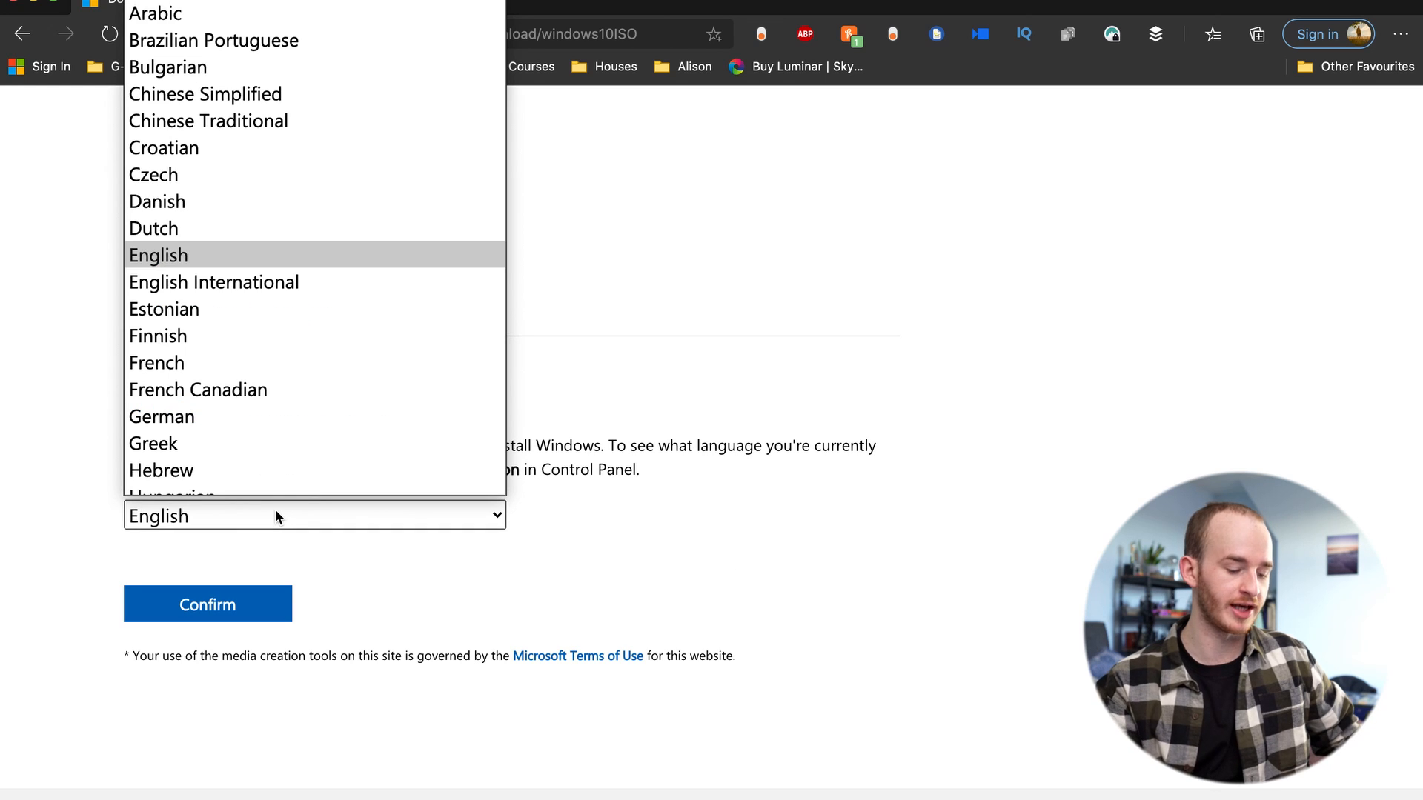
pyautogui.click(208, 604)
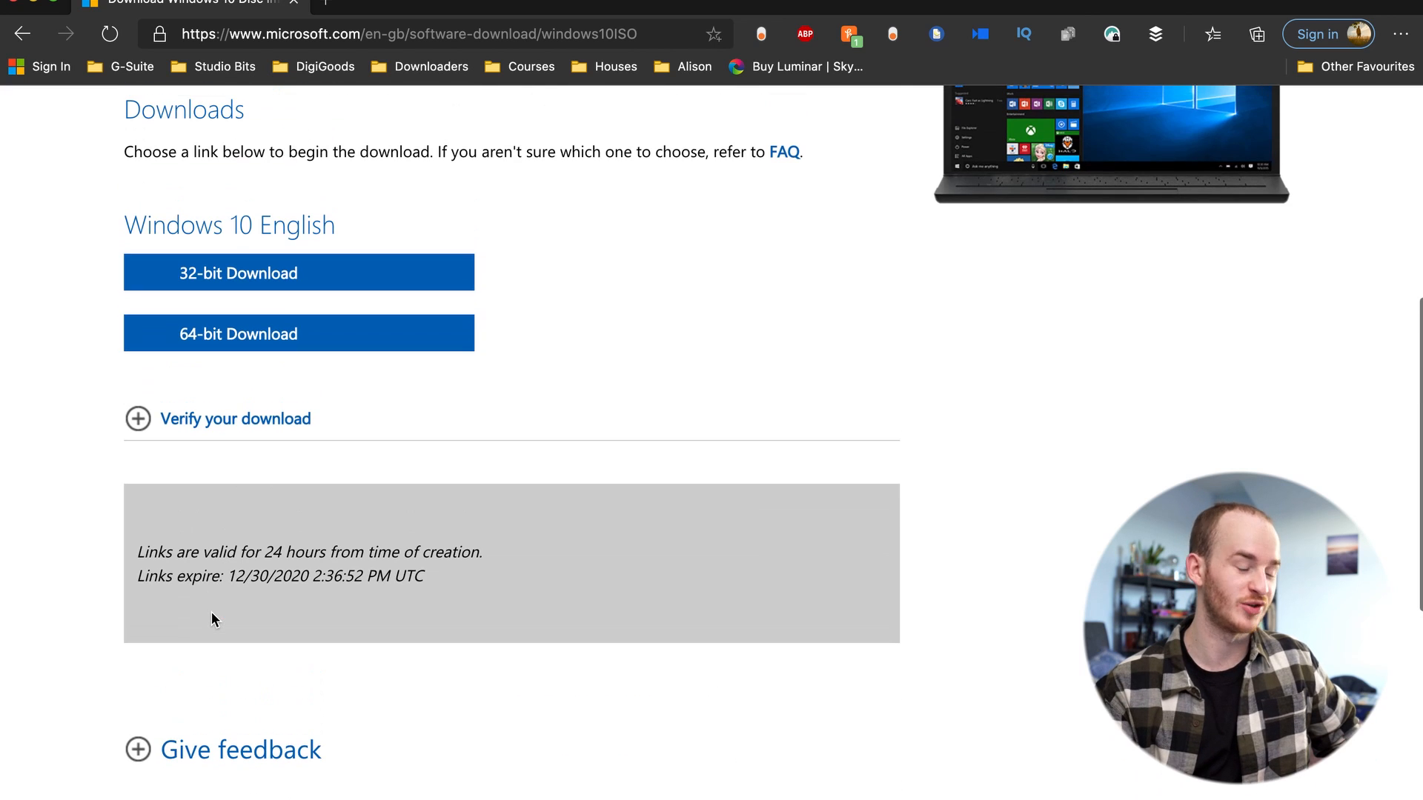
pyautogui.moveTo(319, 367)
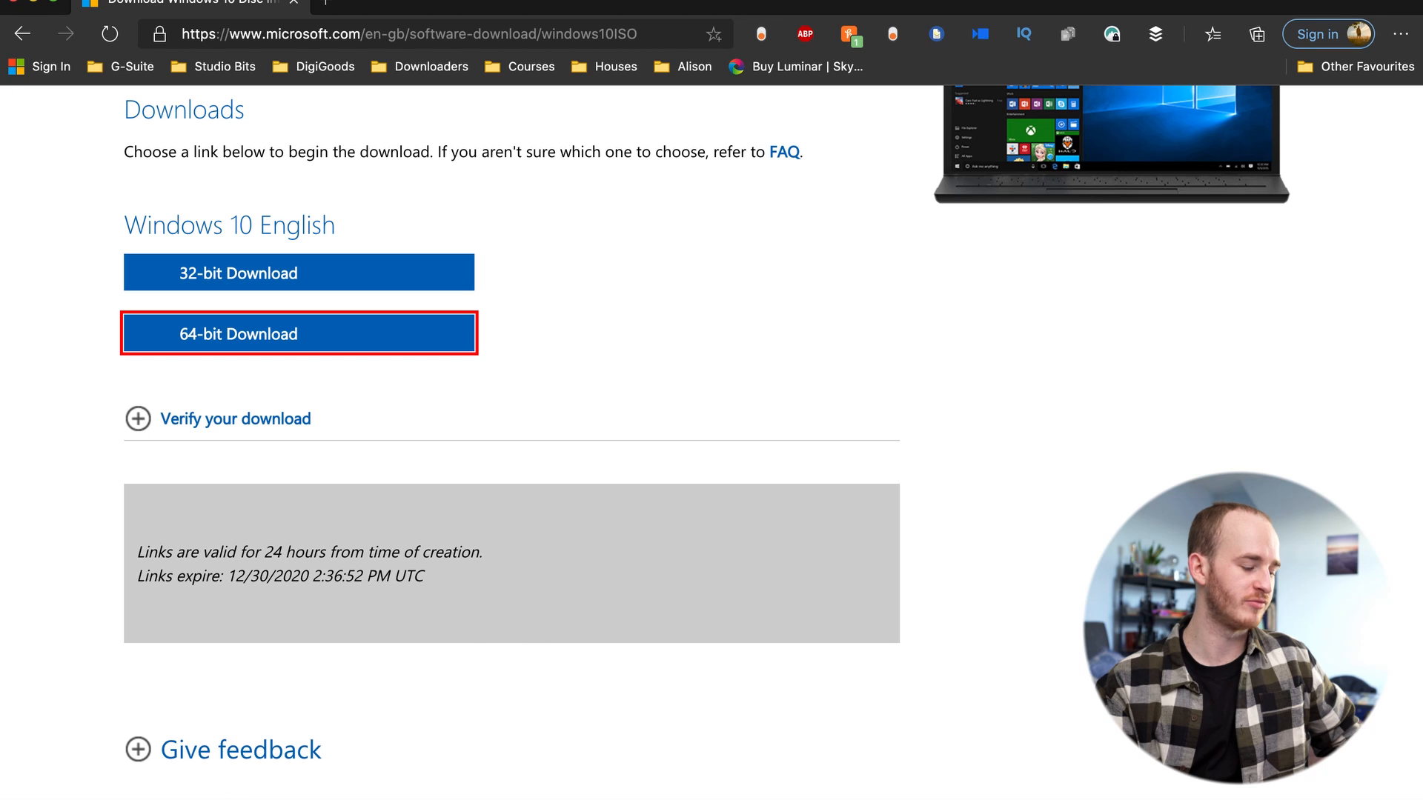
pyautogui.moveTo(728, 383)
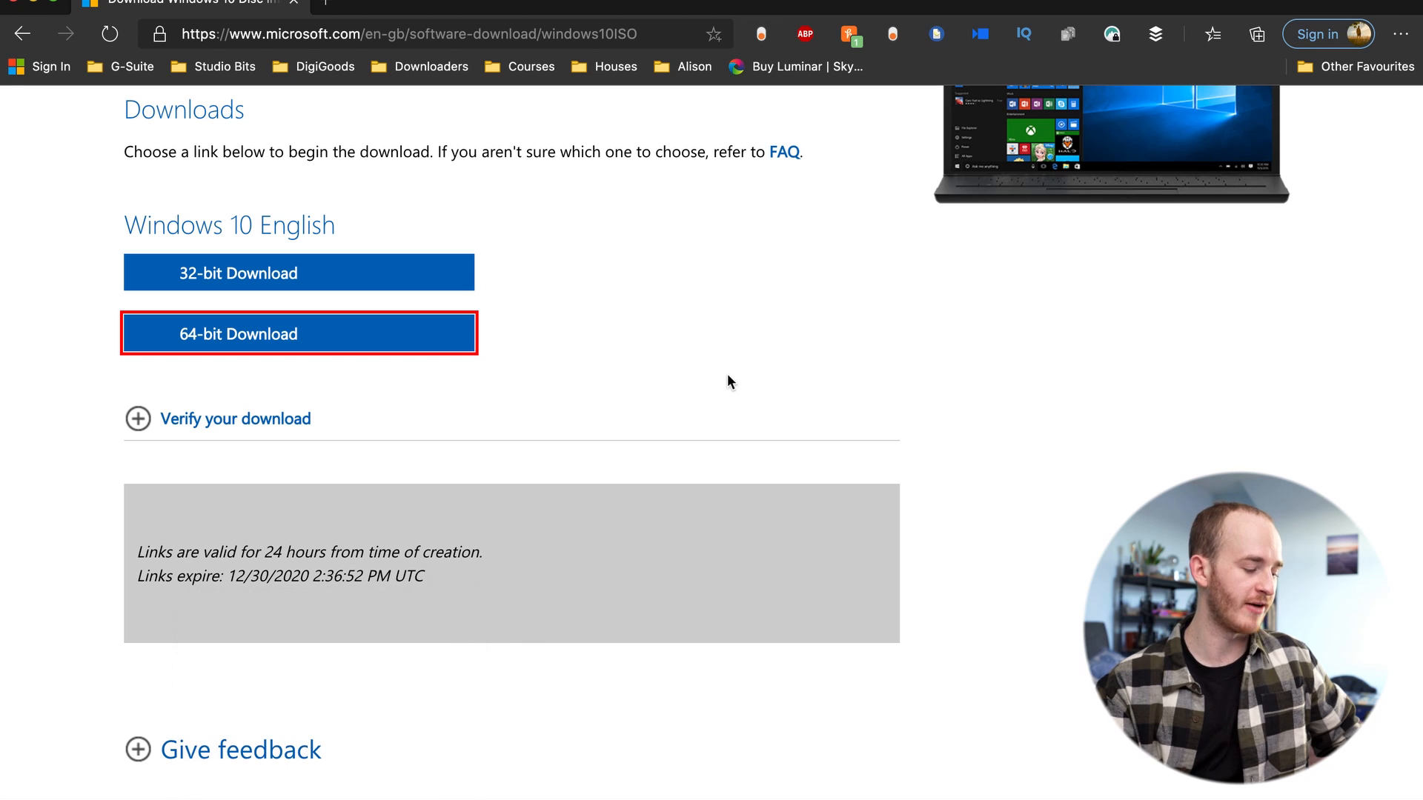
pyautogui.press('cmd+q')
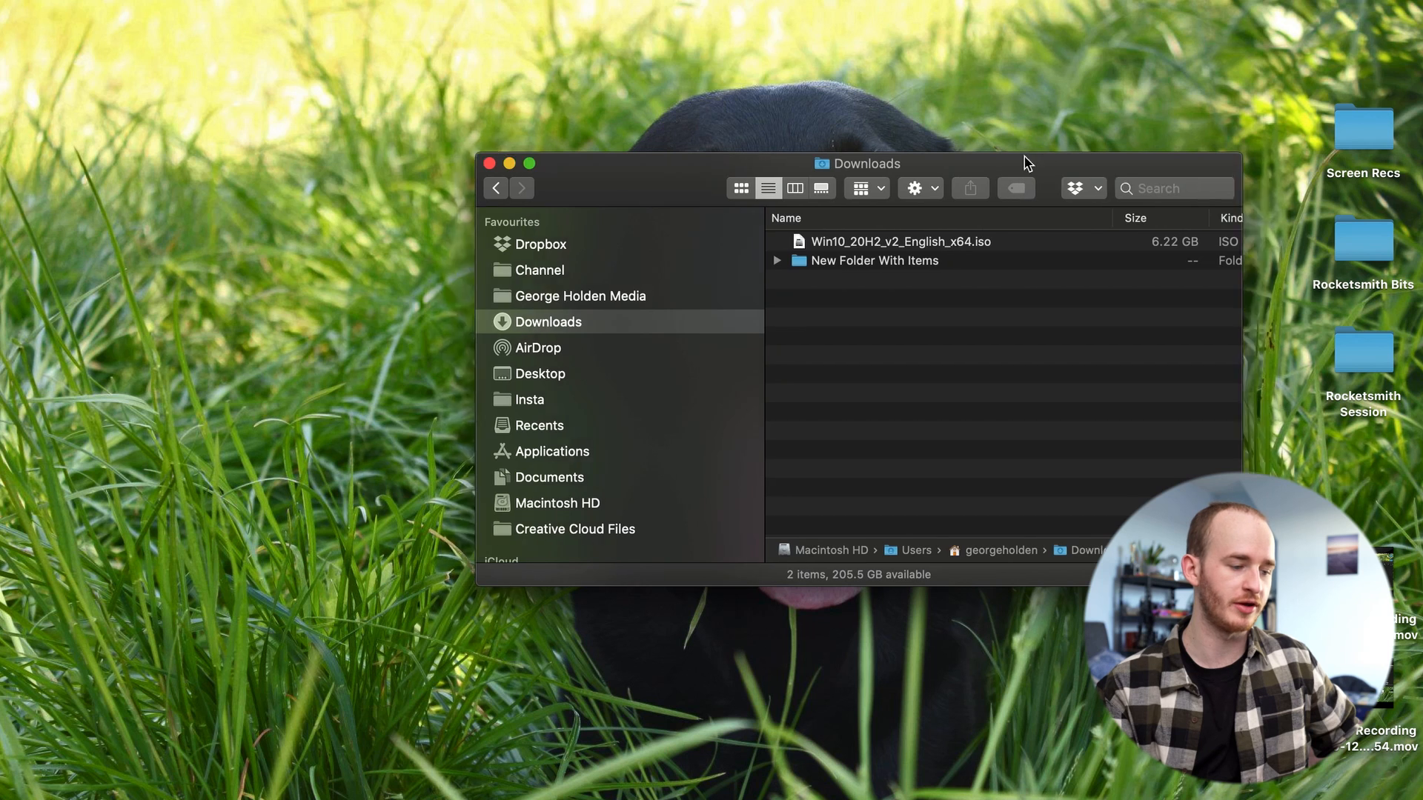
# Step: Select Win10_20H2_v2_English_x64.iso in Downloads and view the WINDOWS10 drive's files
pyautogui.click(877, 242)
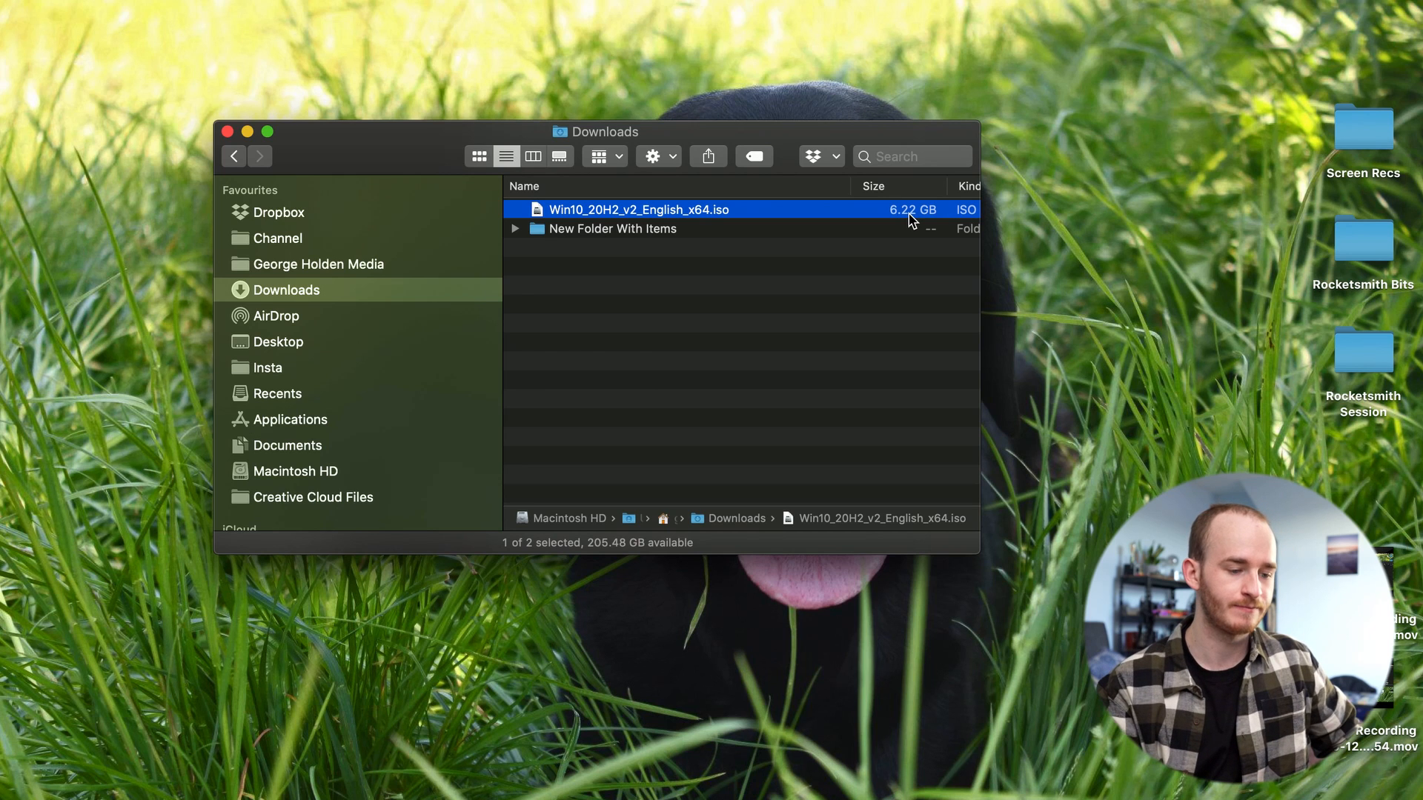
pyautogui.moveTo(1313, 480)
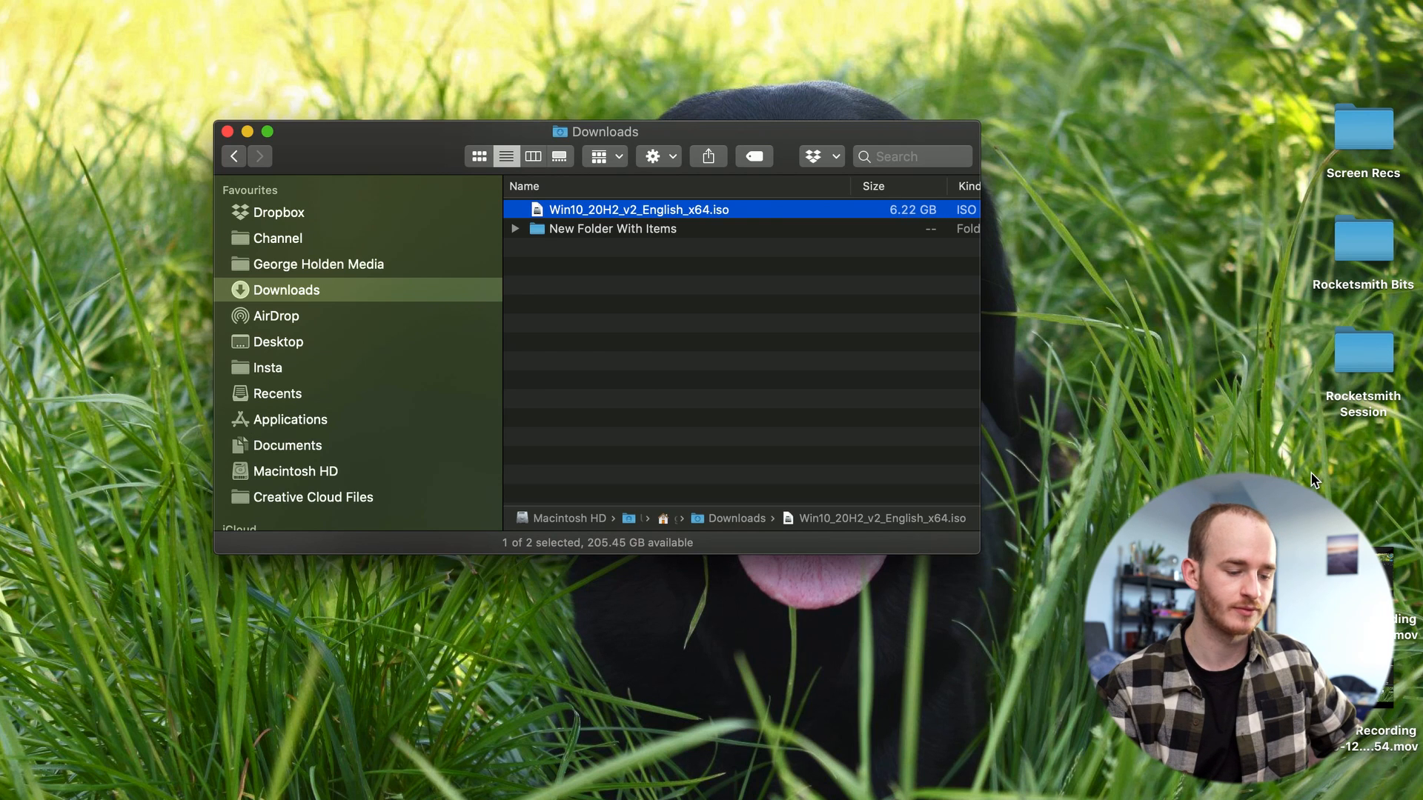
pyautogui.doubleClick(639, 210)
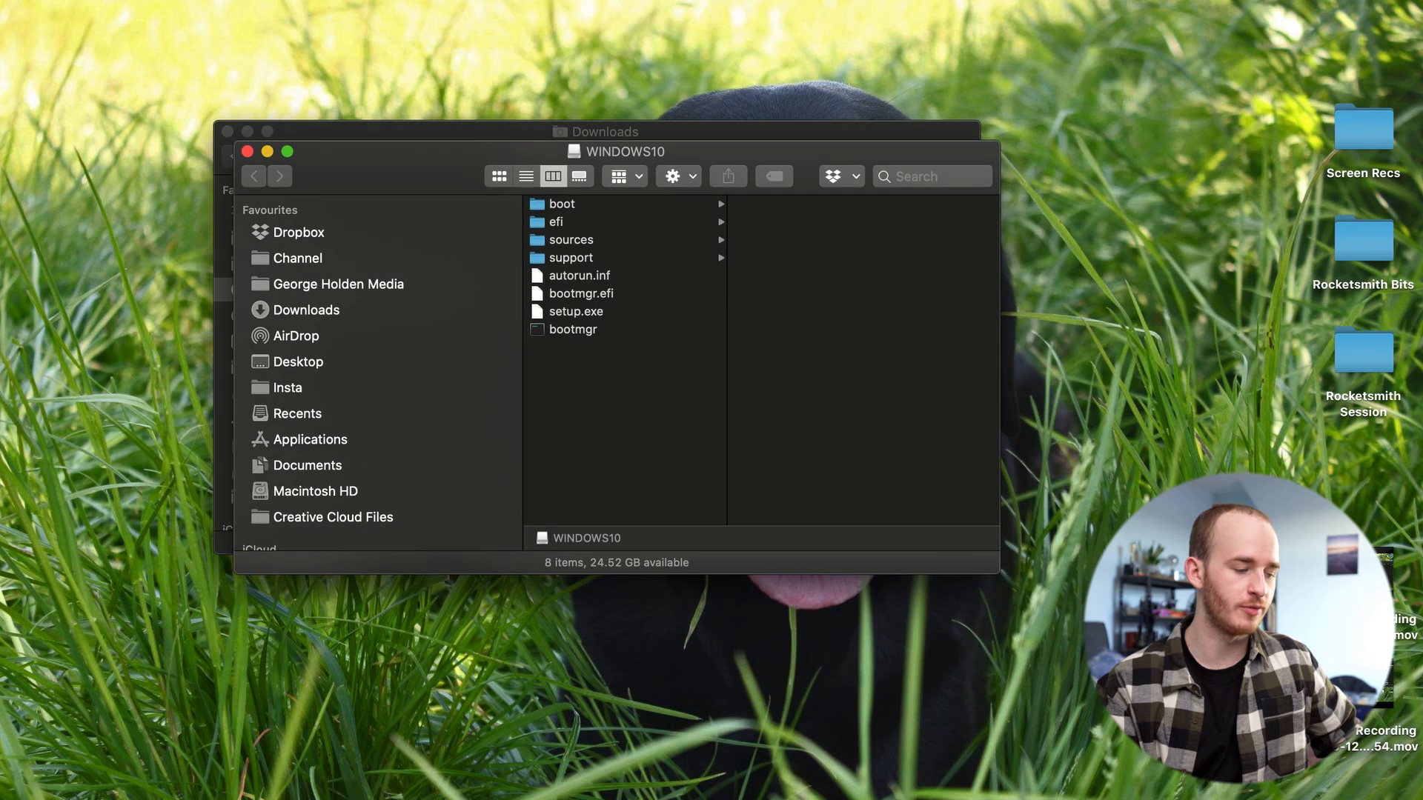
pyautogui.moveTo(629, 261)
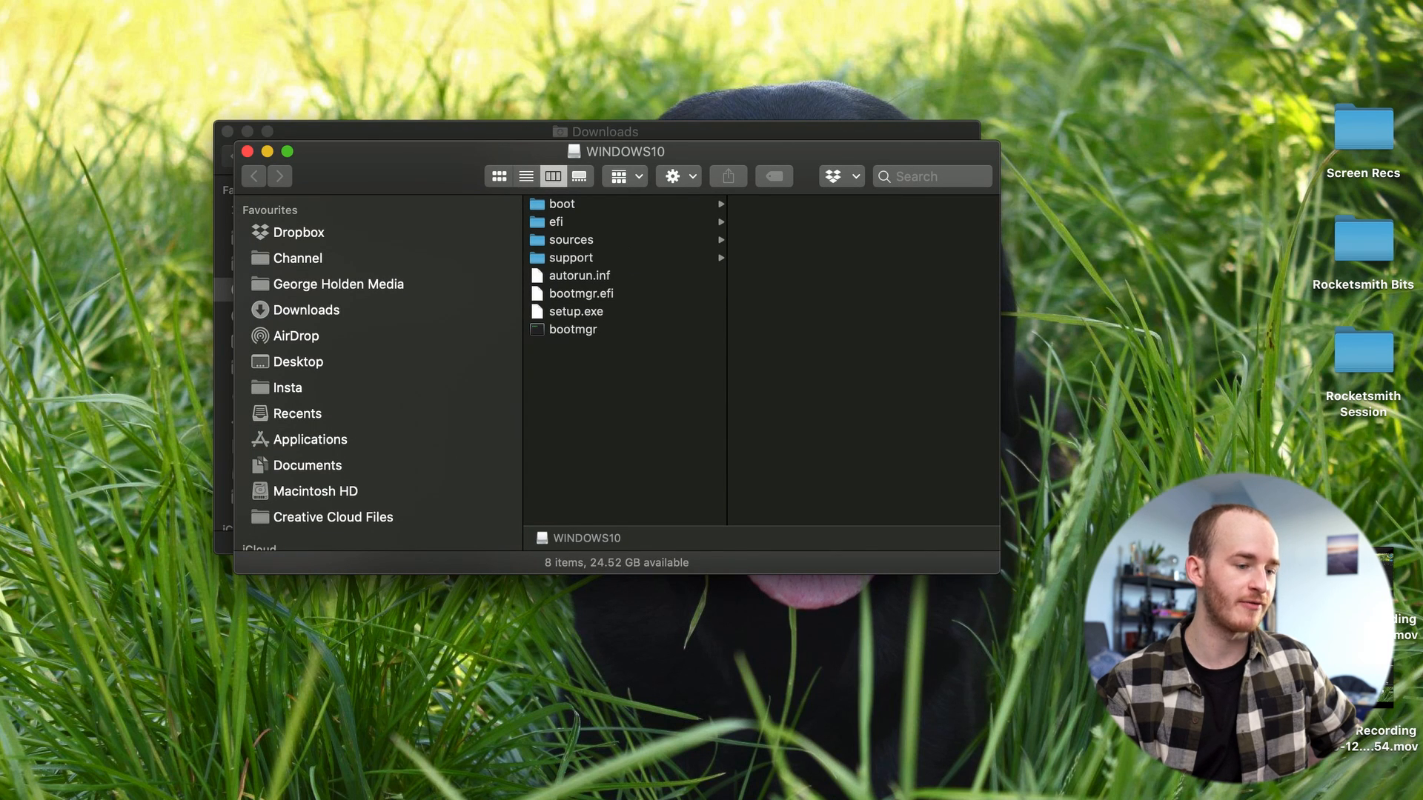
pyautogui.press('Cmd+Space')
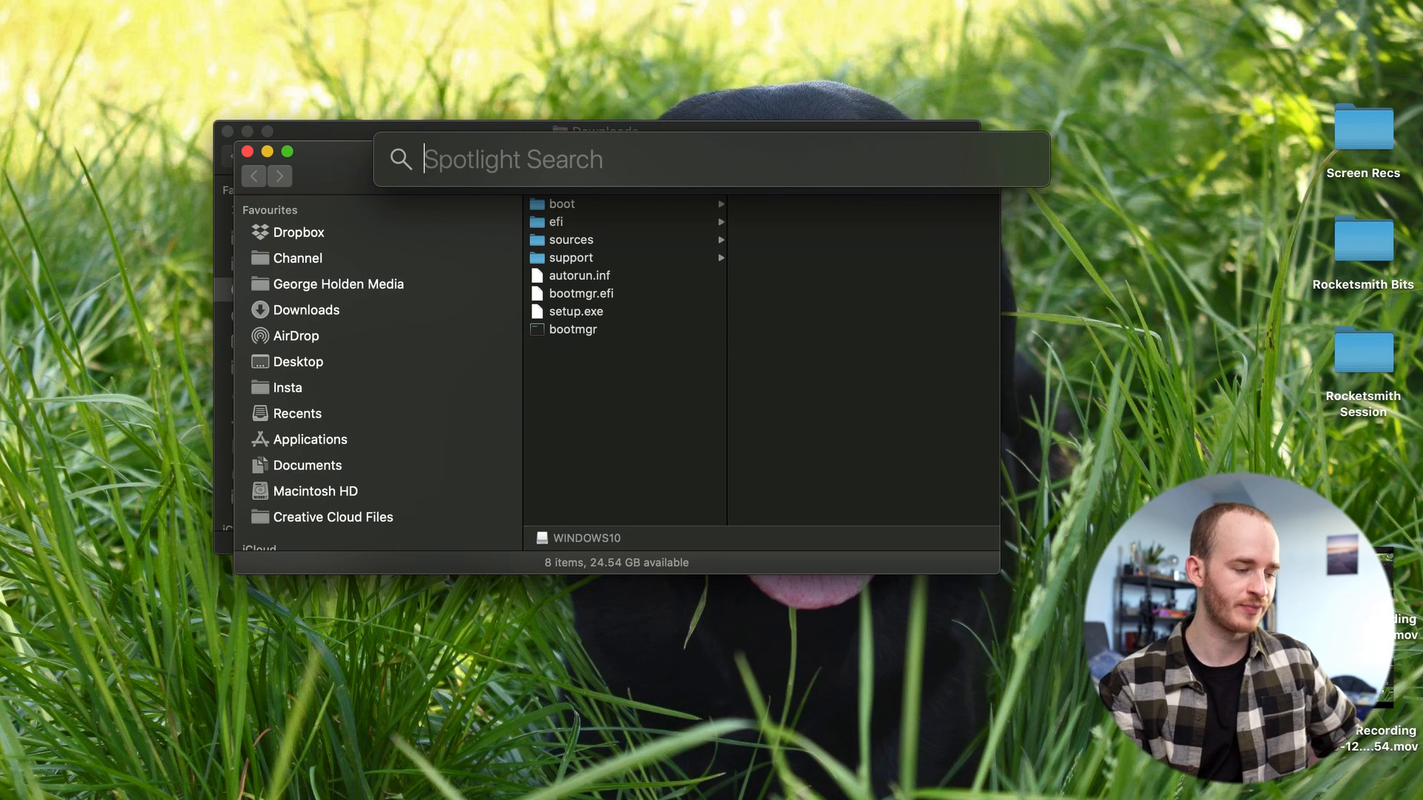
# Step: Erase the WINDOWS10 USB drive as MS-DOS (FAT) with the new name MA MAC
pyautogui.write('disk')
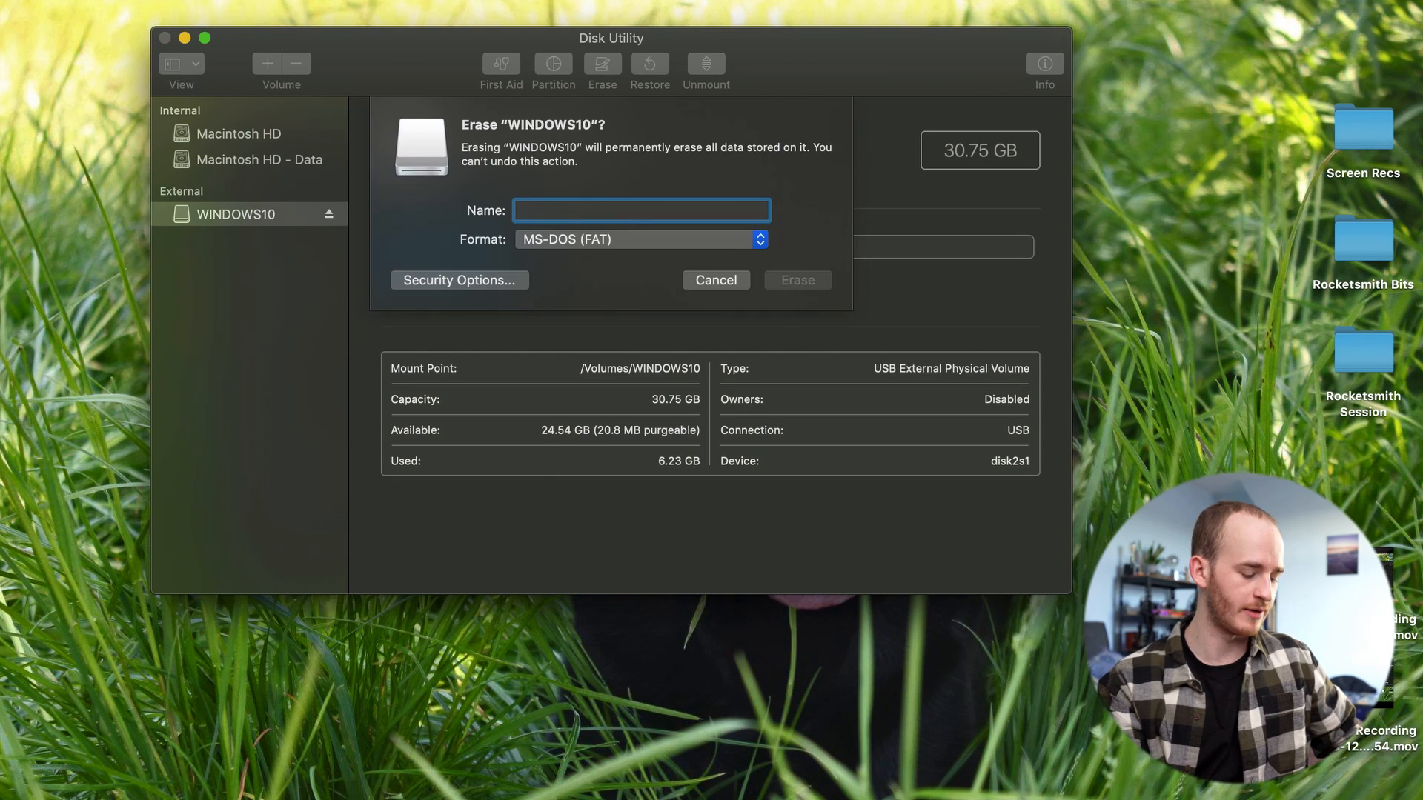
pyautogui.write('MA MAC')
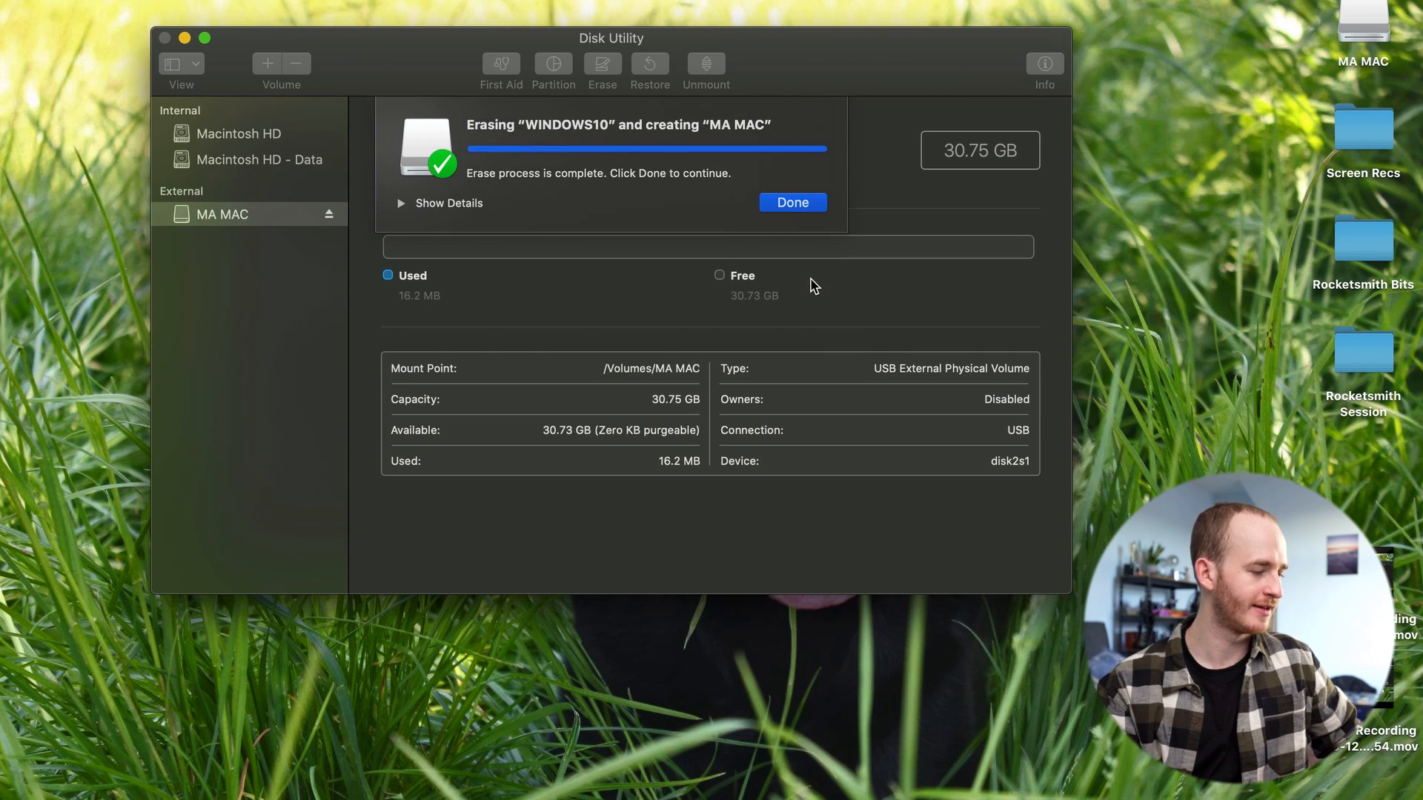
pyautogui.click(791, 201)
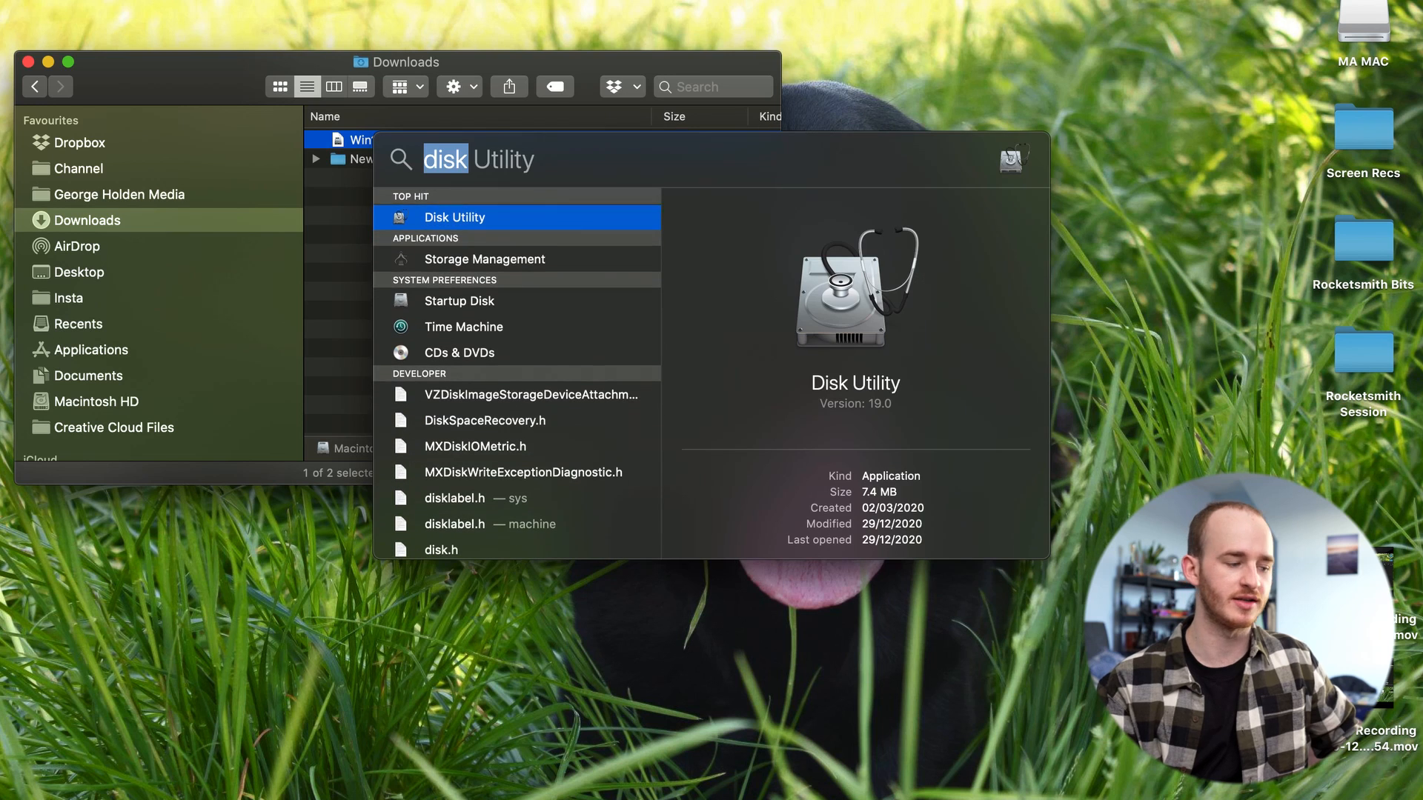
# Step: Launch Boot Camp Assistant via Spotlight and continue past its introduction
pyautogui.write('boot')
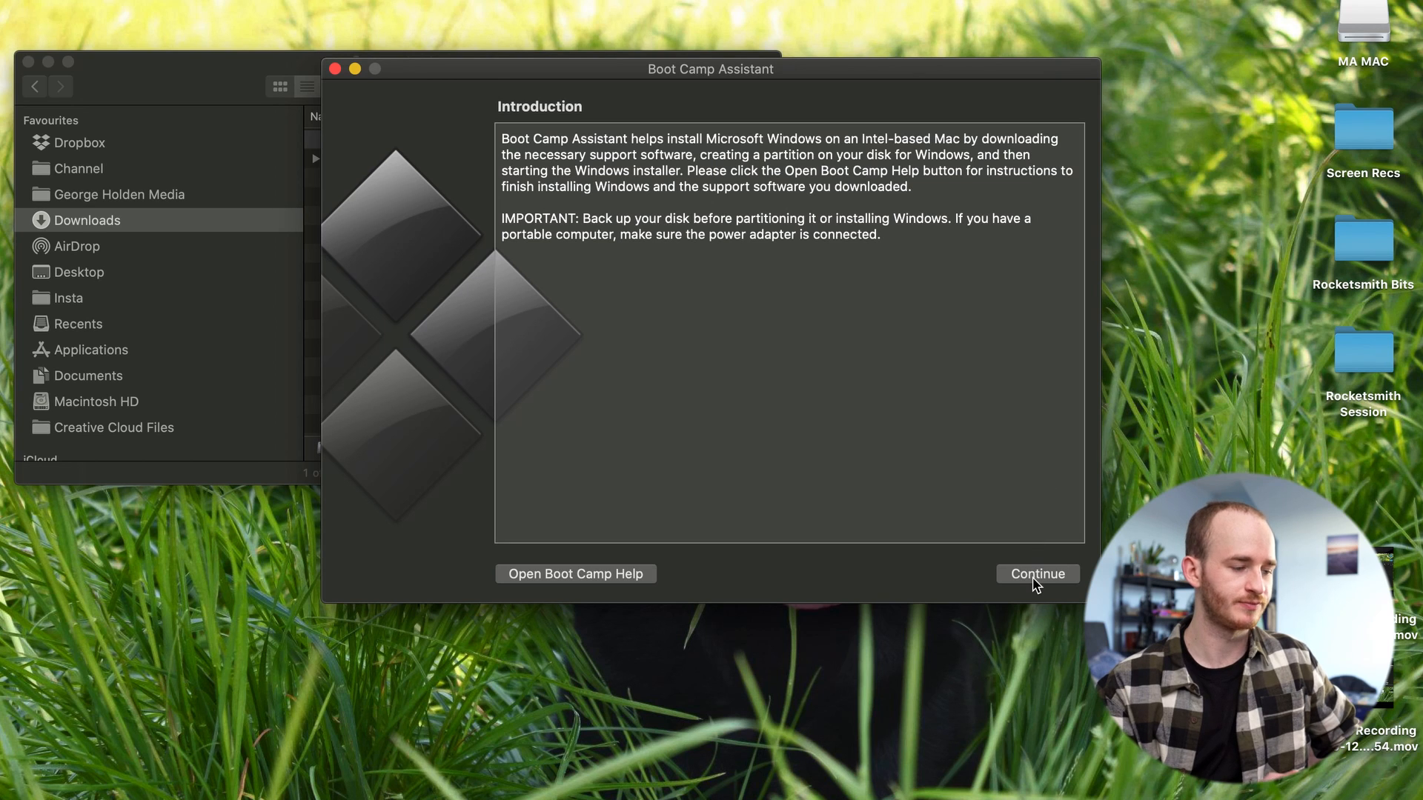
pyautogui.click(1038, 573)
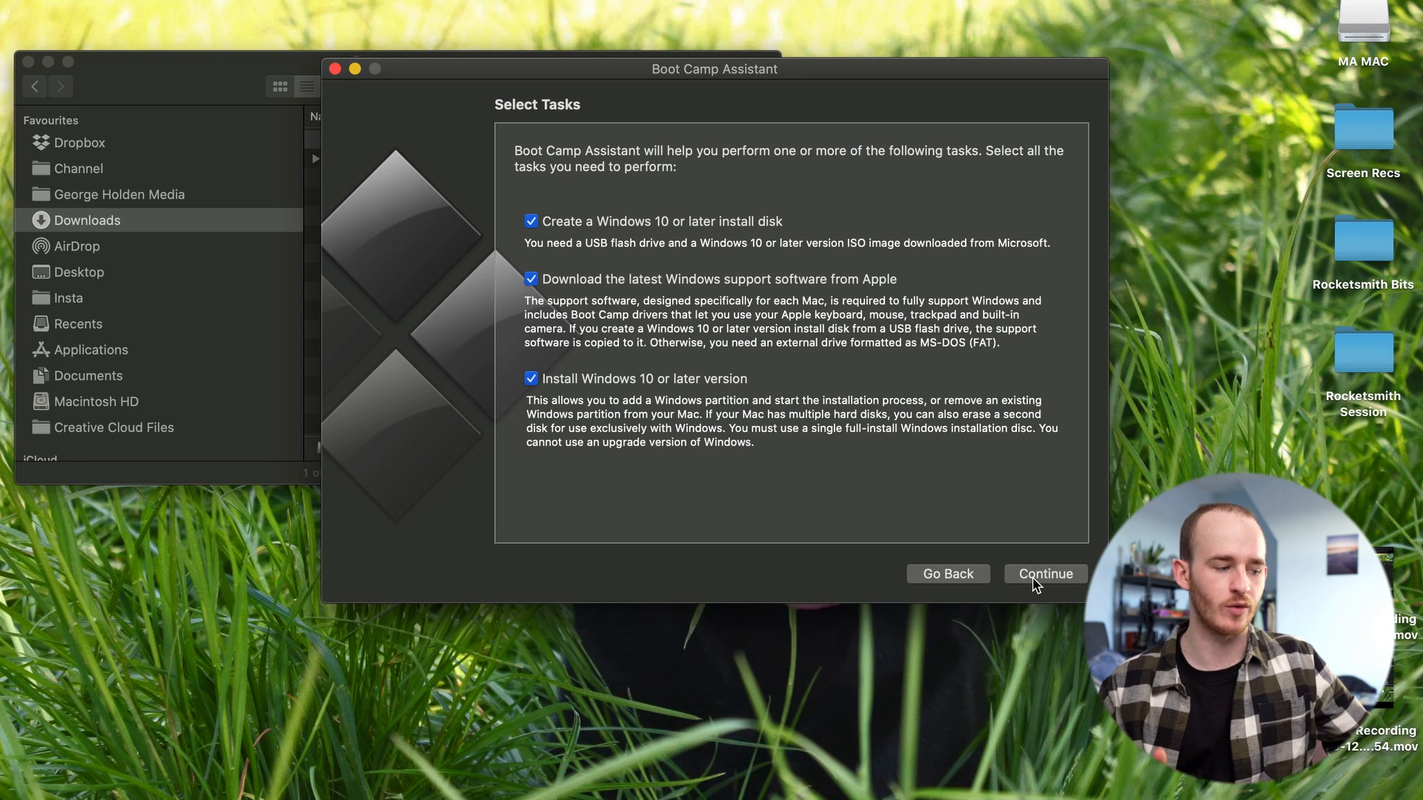
pyautogui.moveTo(667, 359)
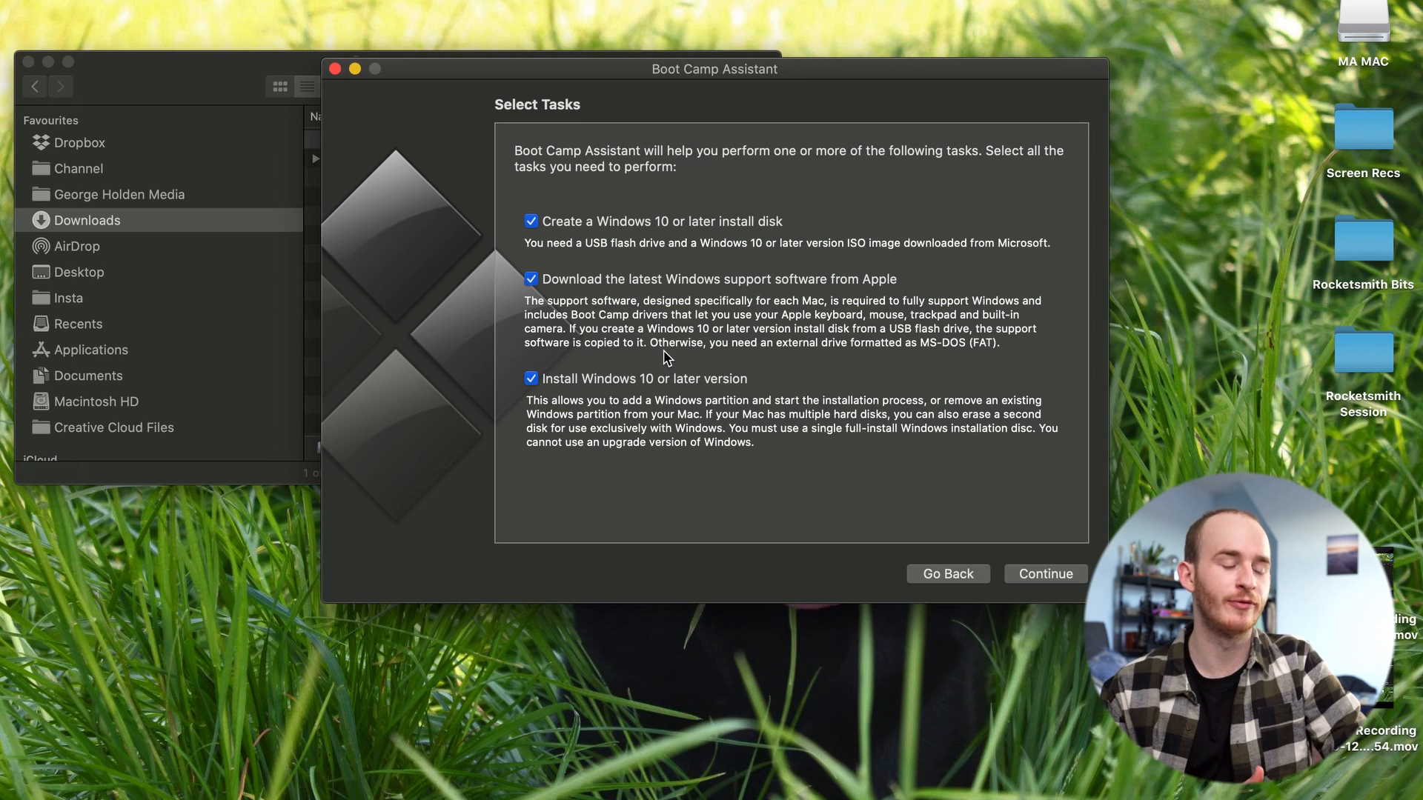
pyautogui.moveTo(616, 316)
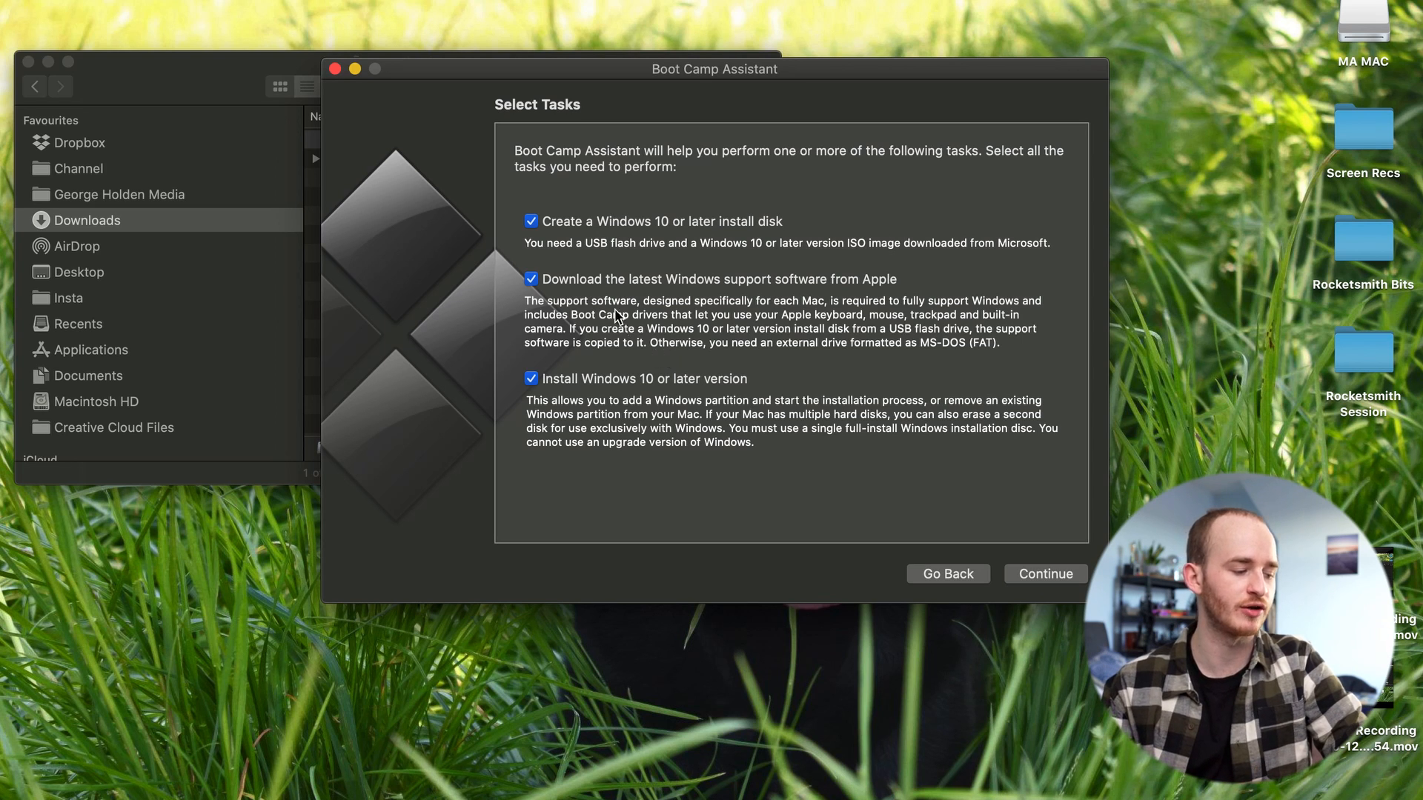
pyautogui.moveTo(608, 388)
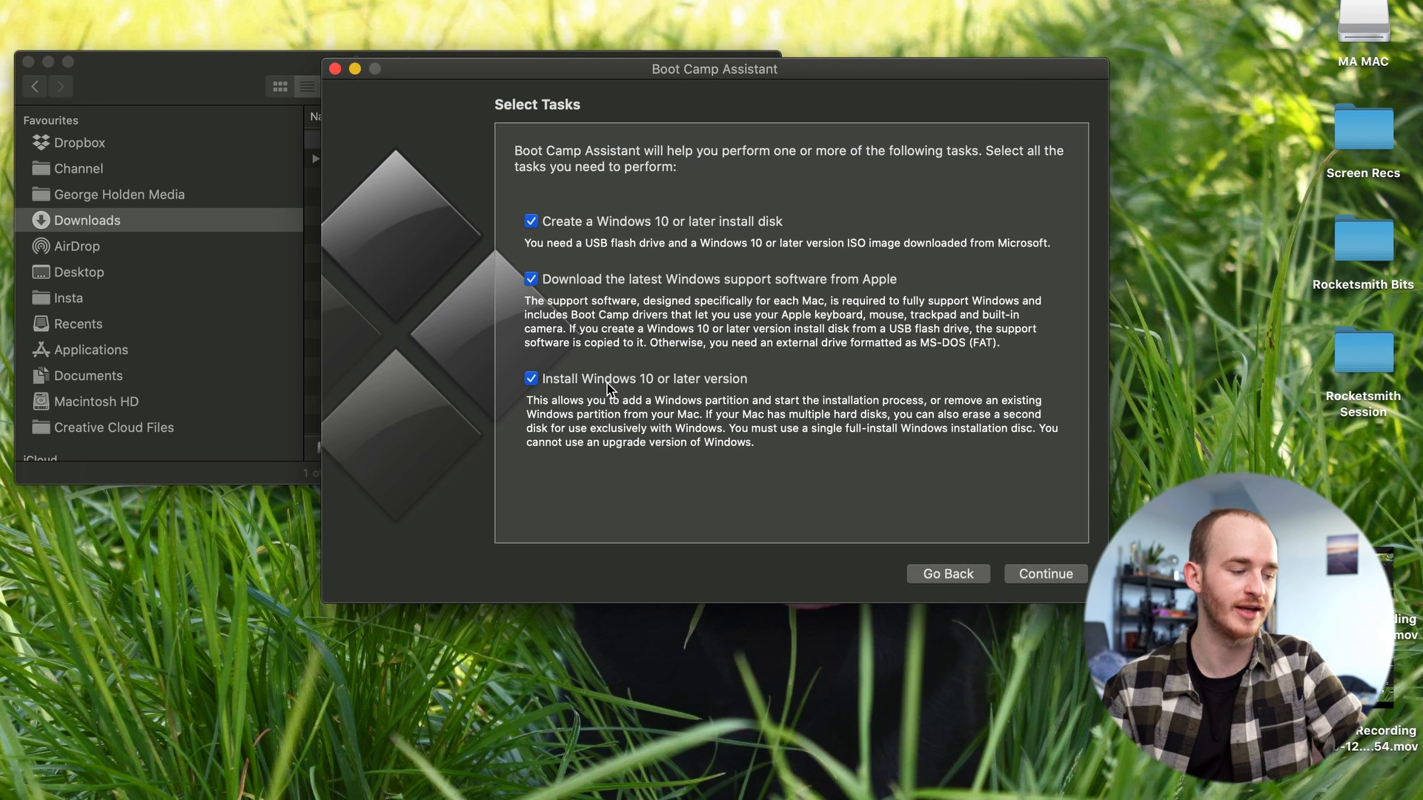
pyautogui.moveTo(741, 438)
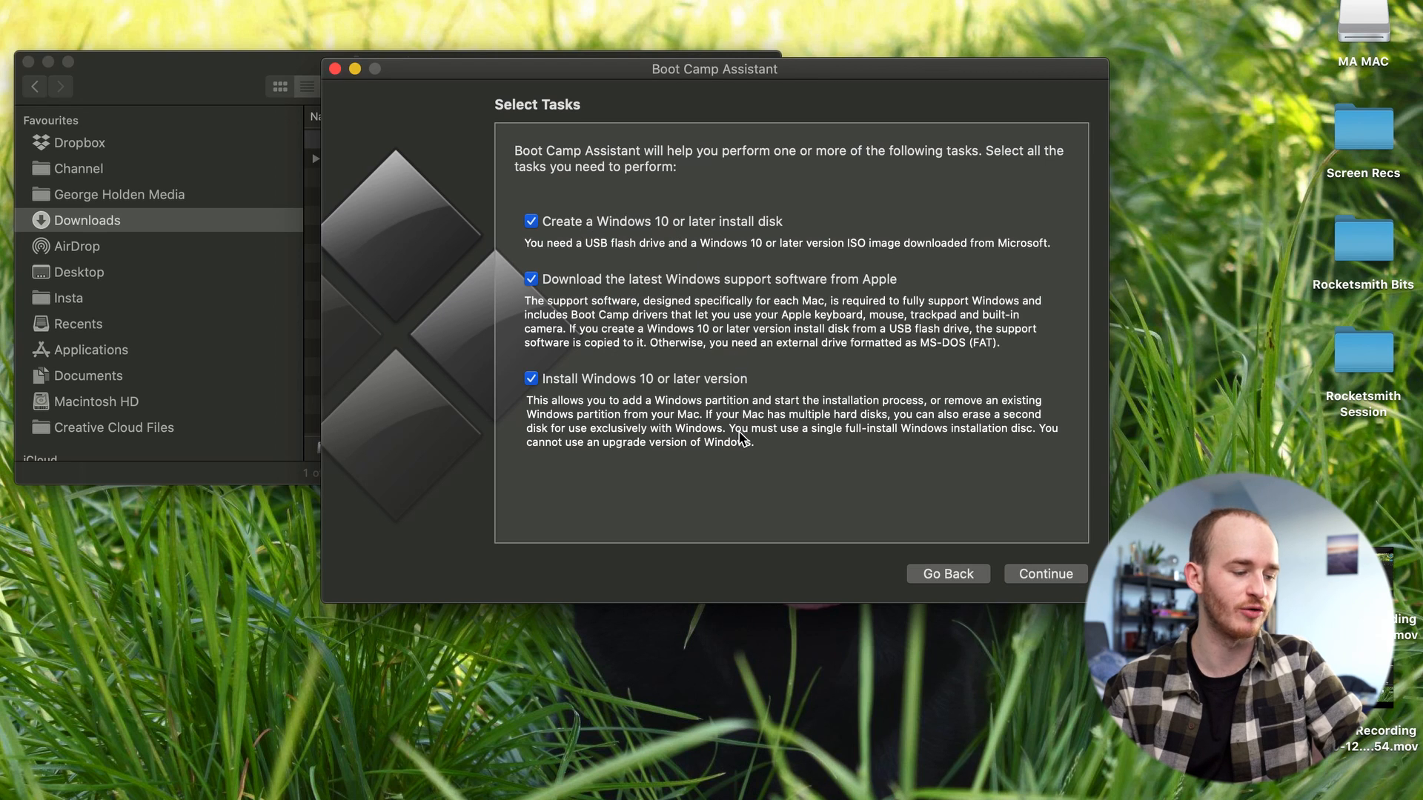
pyautogui.moveTo(677, 311)
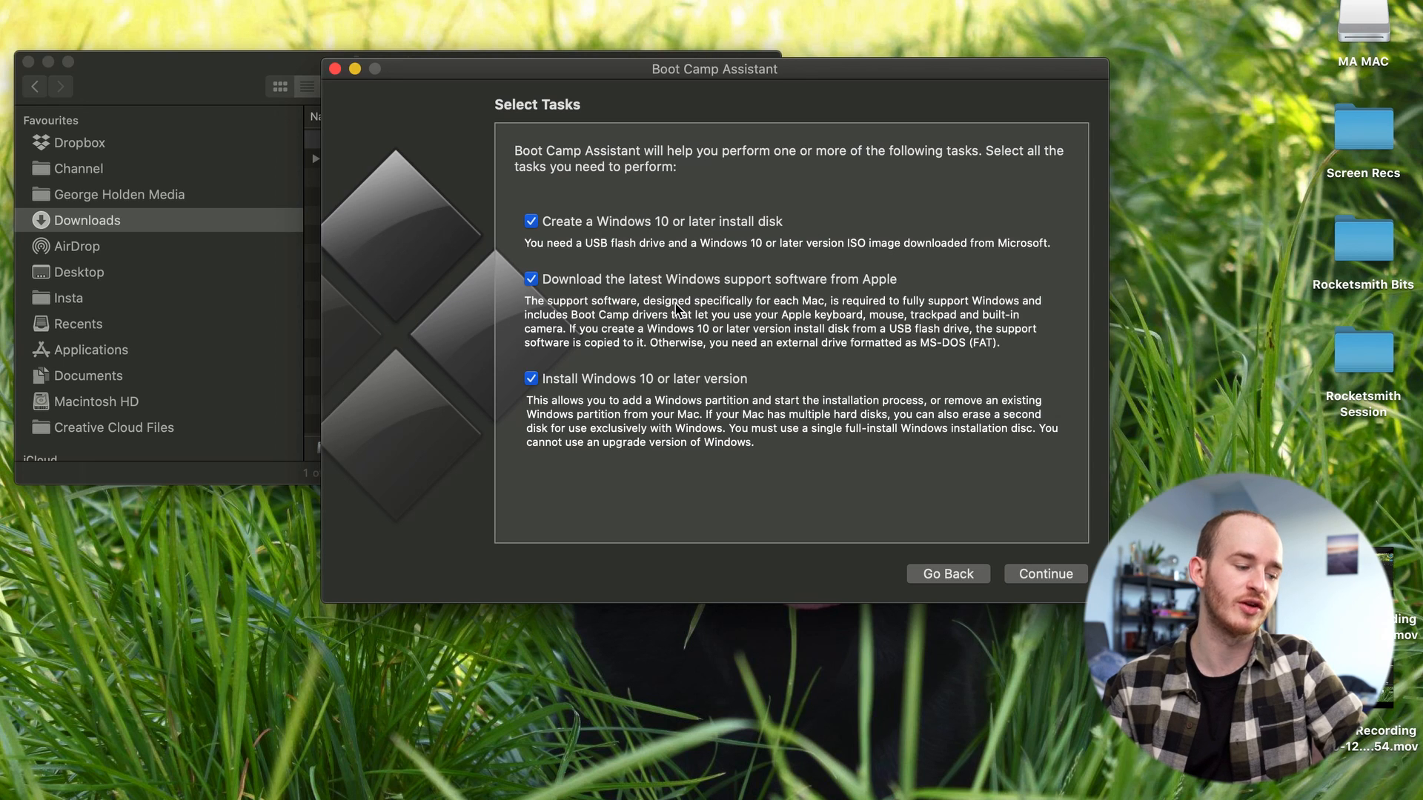
pyautogui.moveTo(637, 317)
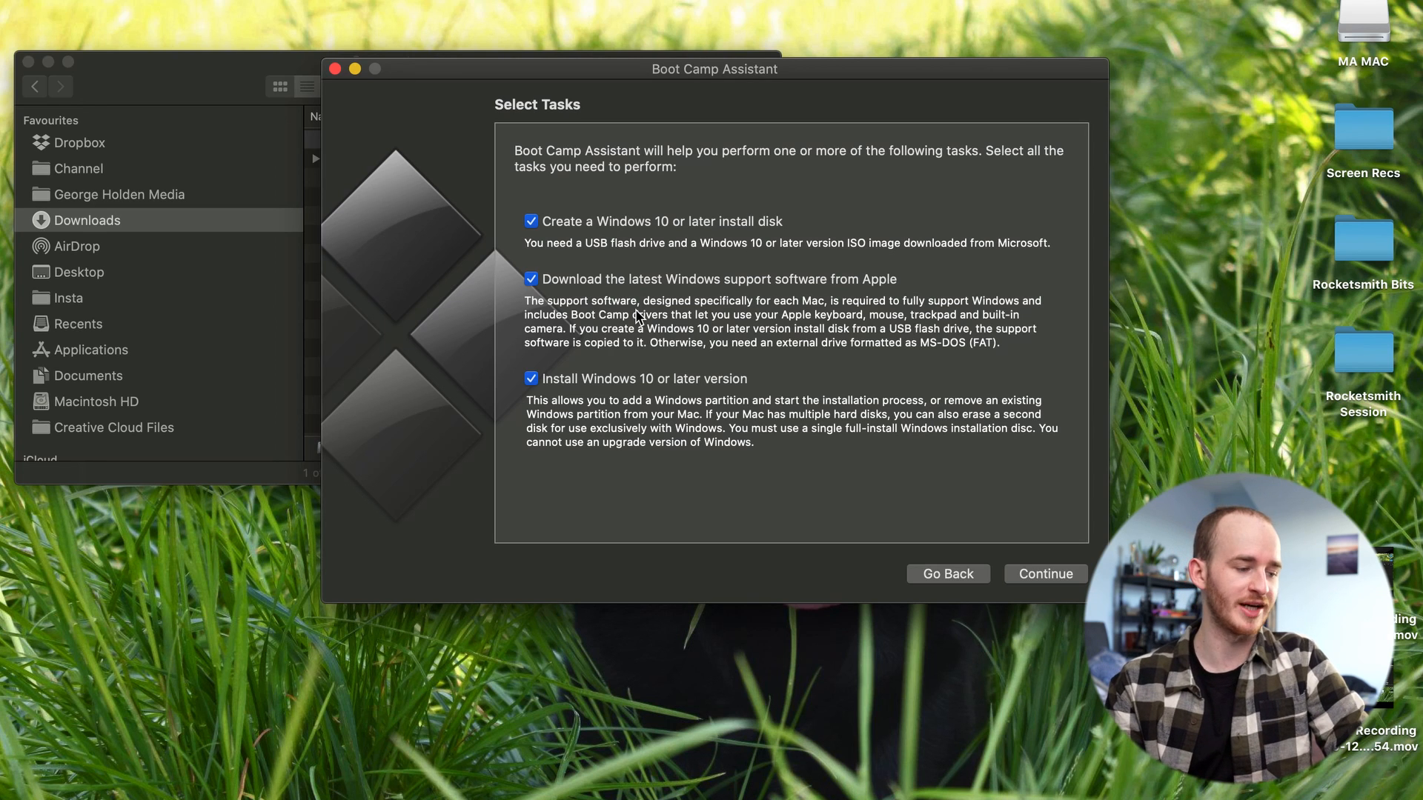
pyautogui.moveTo(749, 397)
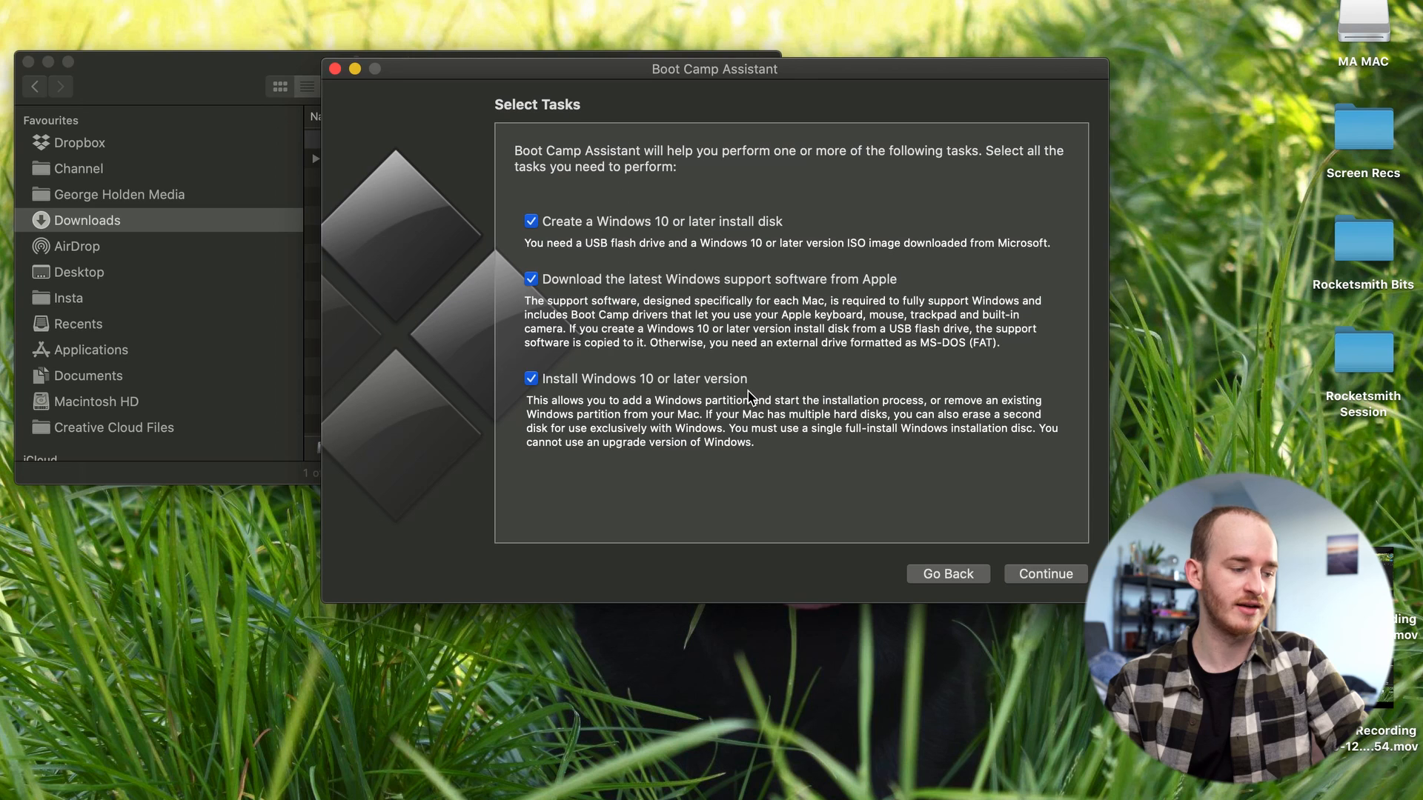
# Step: Choose the Win10 ISO from Downloads as the image for the MA MAC USB installer
pyautogui.click(1046, 573)
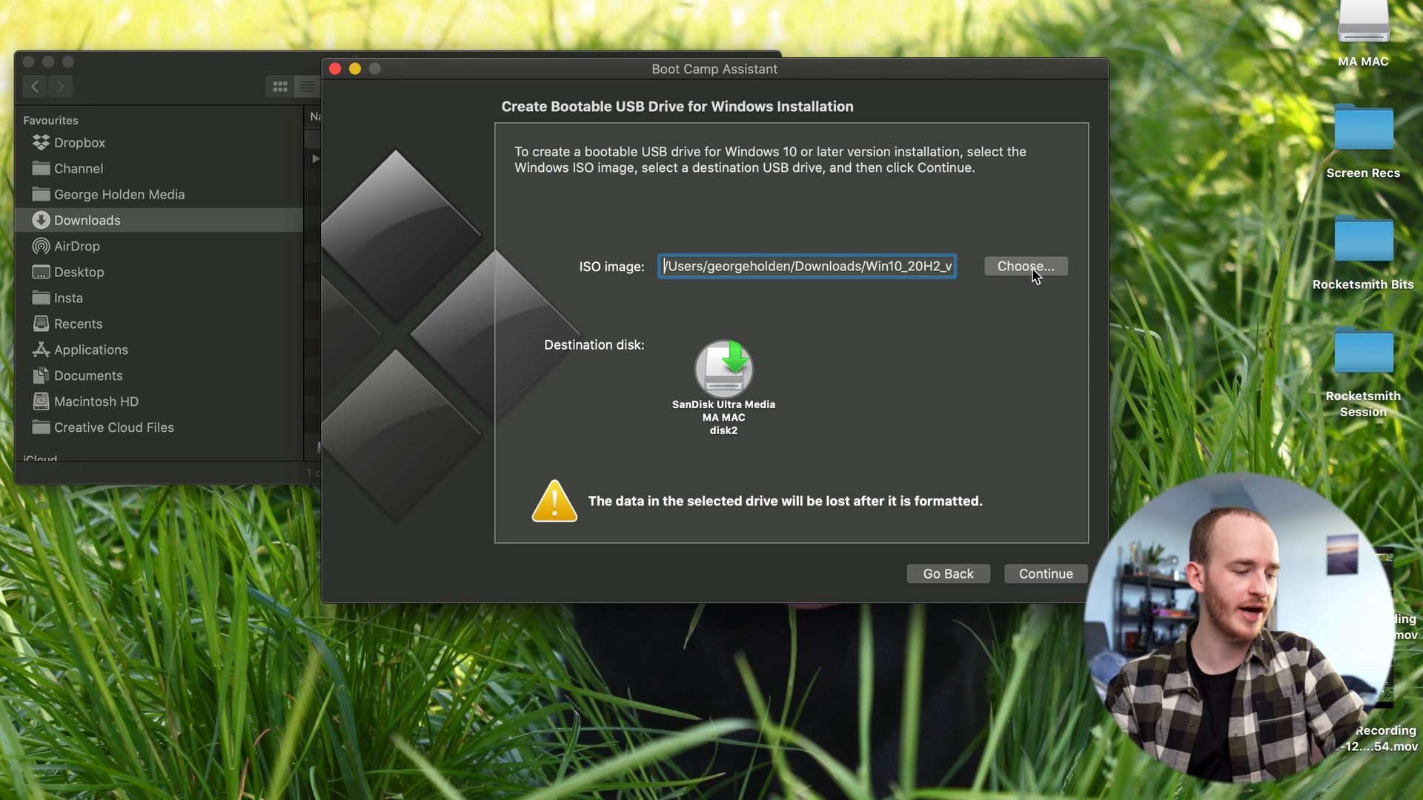
pyautogui.click(1025, 266)
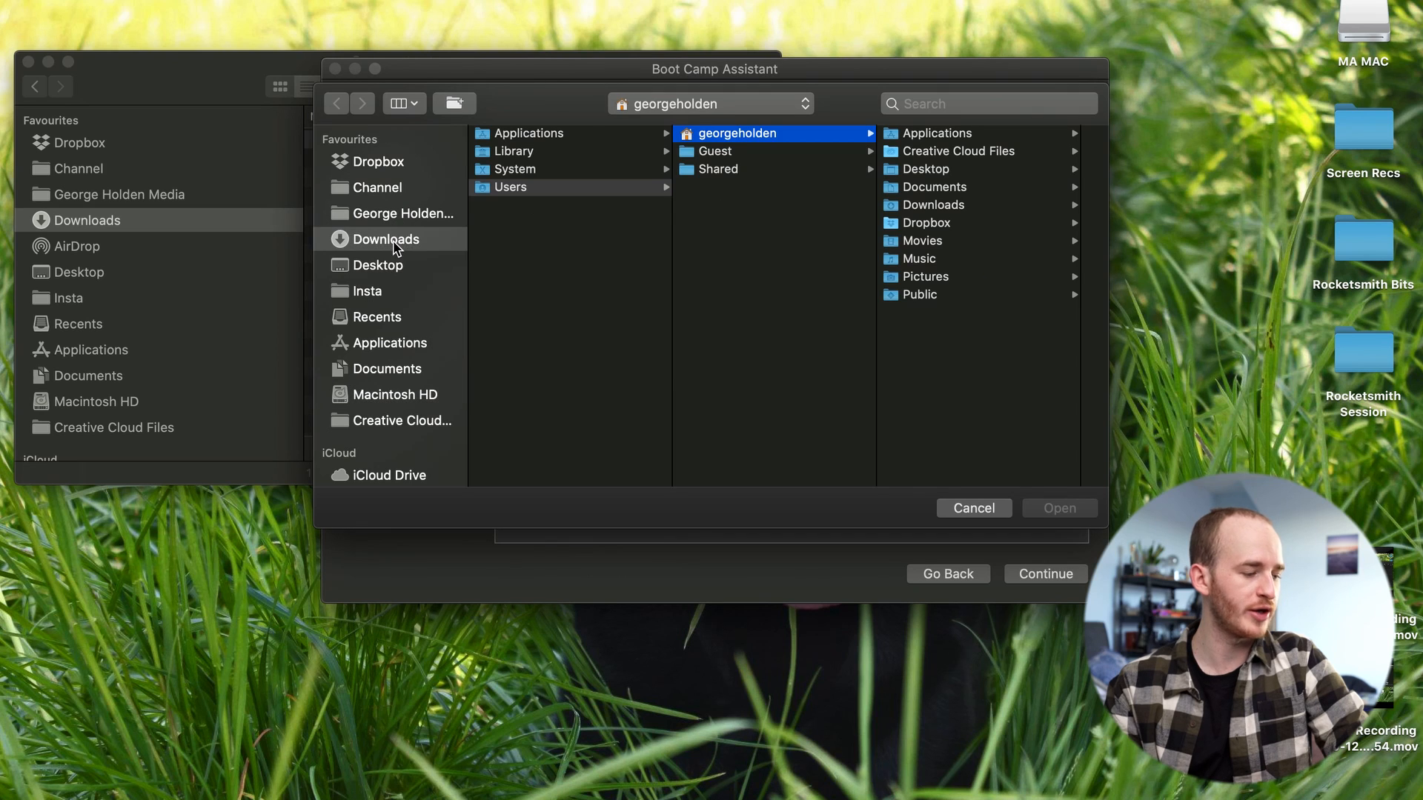
pyautogui.click(386, 239)
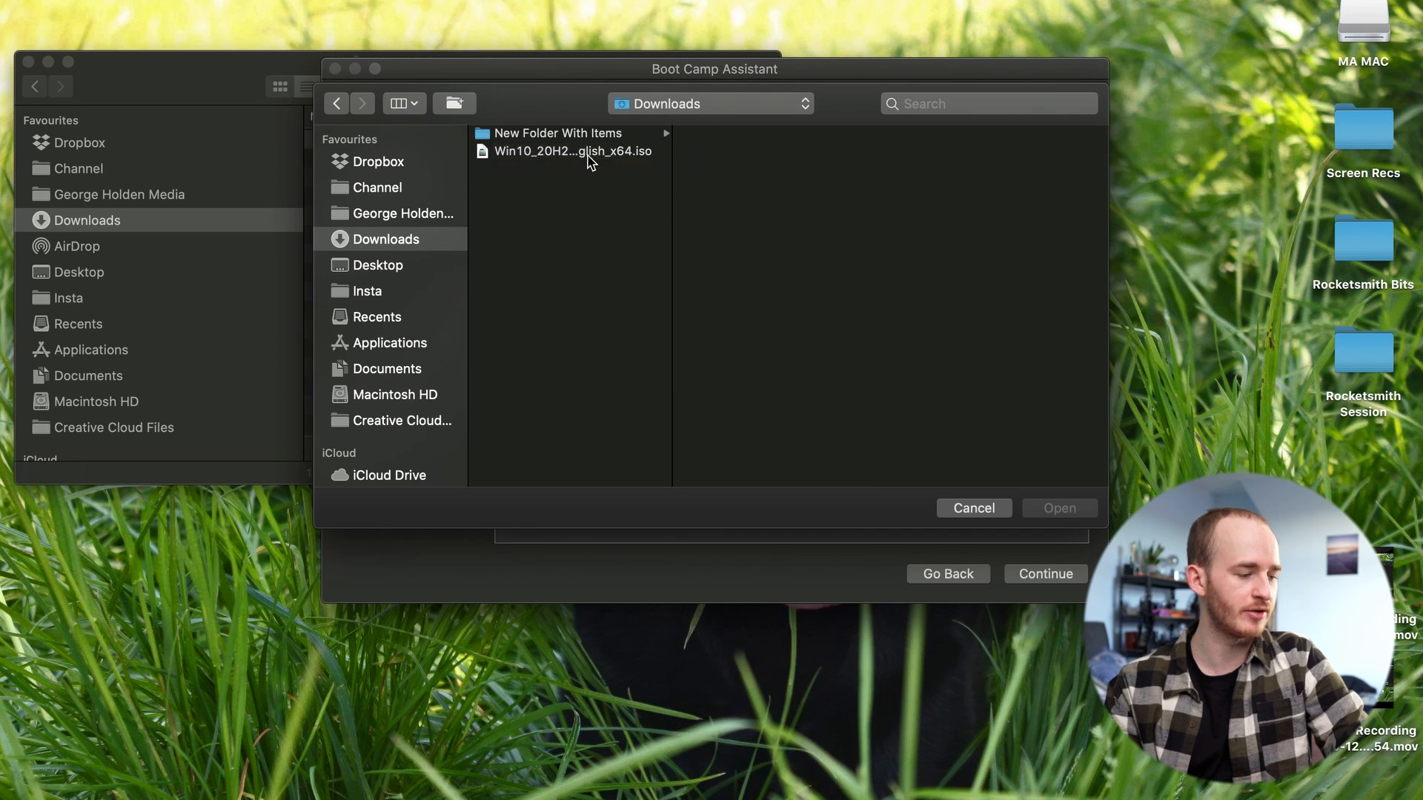
pyautogui.click(1060, 507)
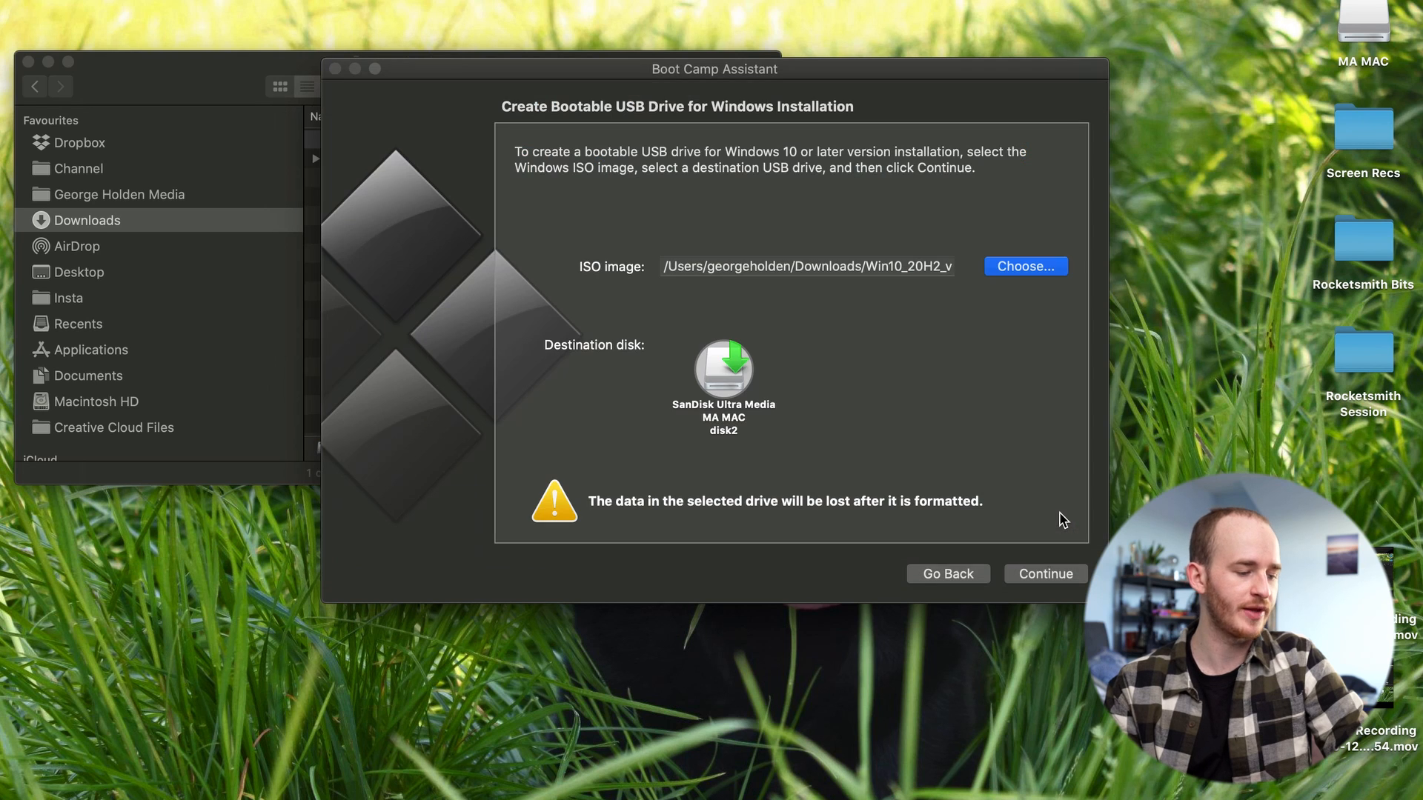
pyautogui.click(808, 267)
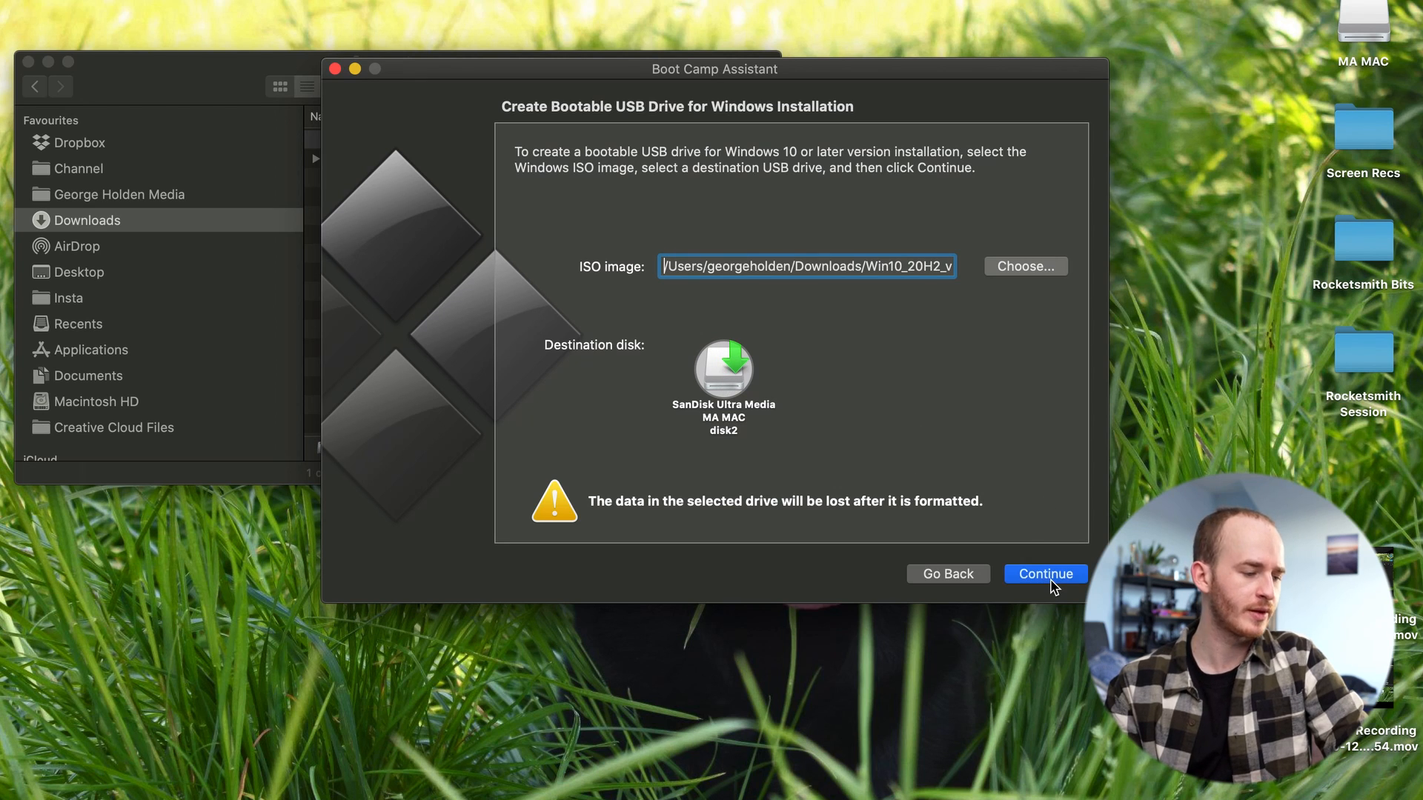
# Step: Continue and accept the drive-erase alert so the bootable USB is created
pyautogui.click(1046, 573)
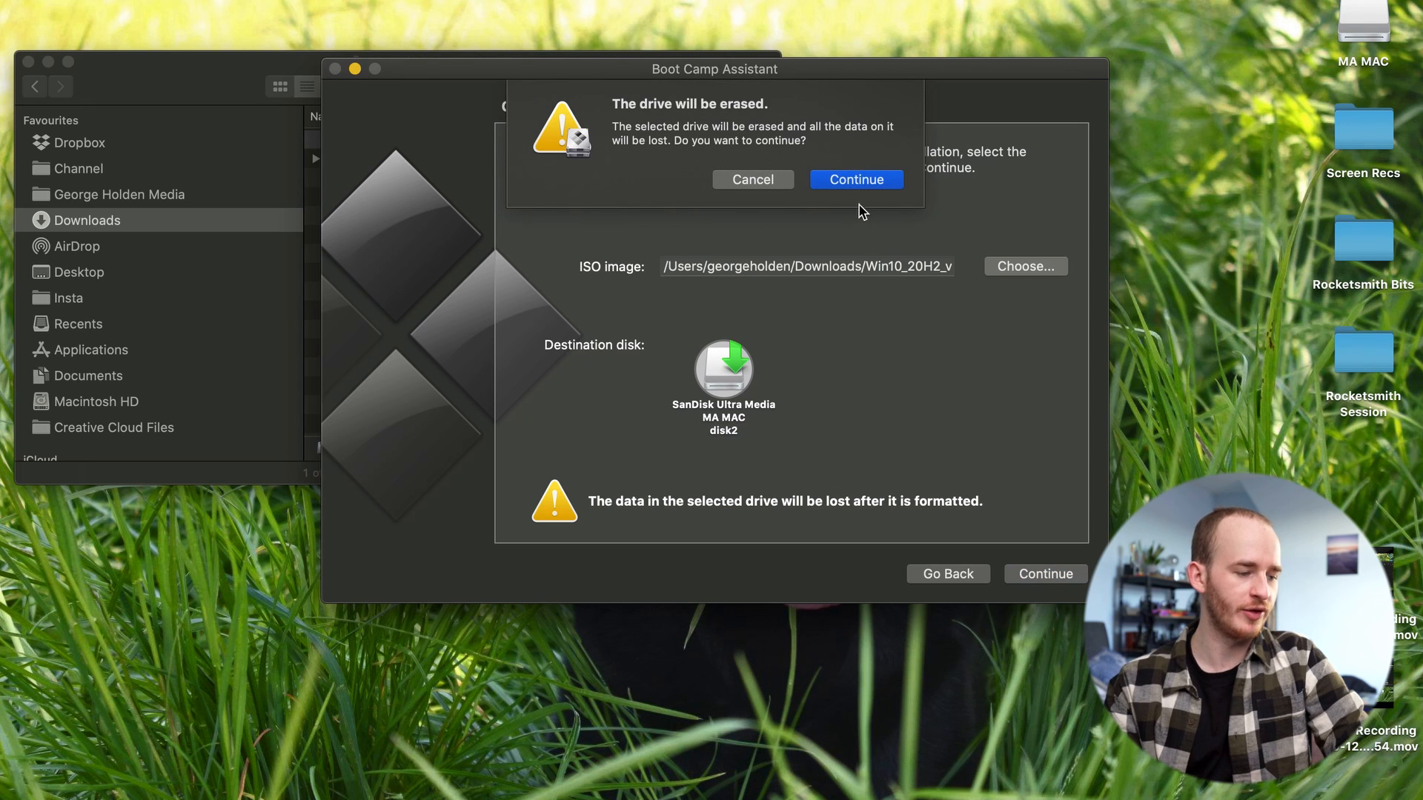
pyautogui.moveTo(877, 188)
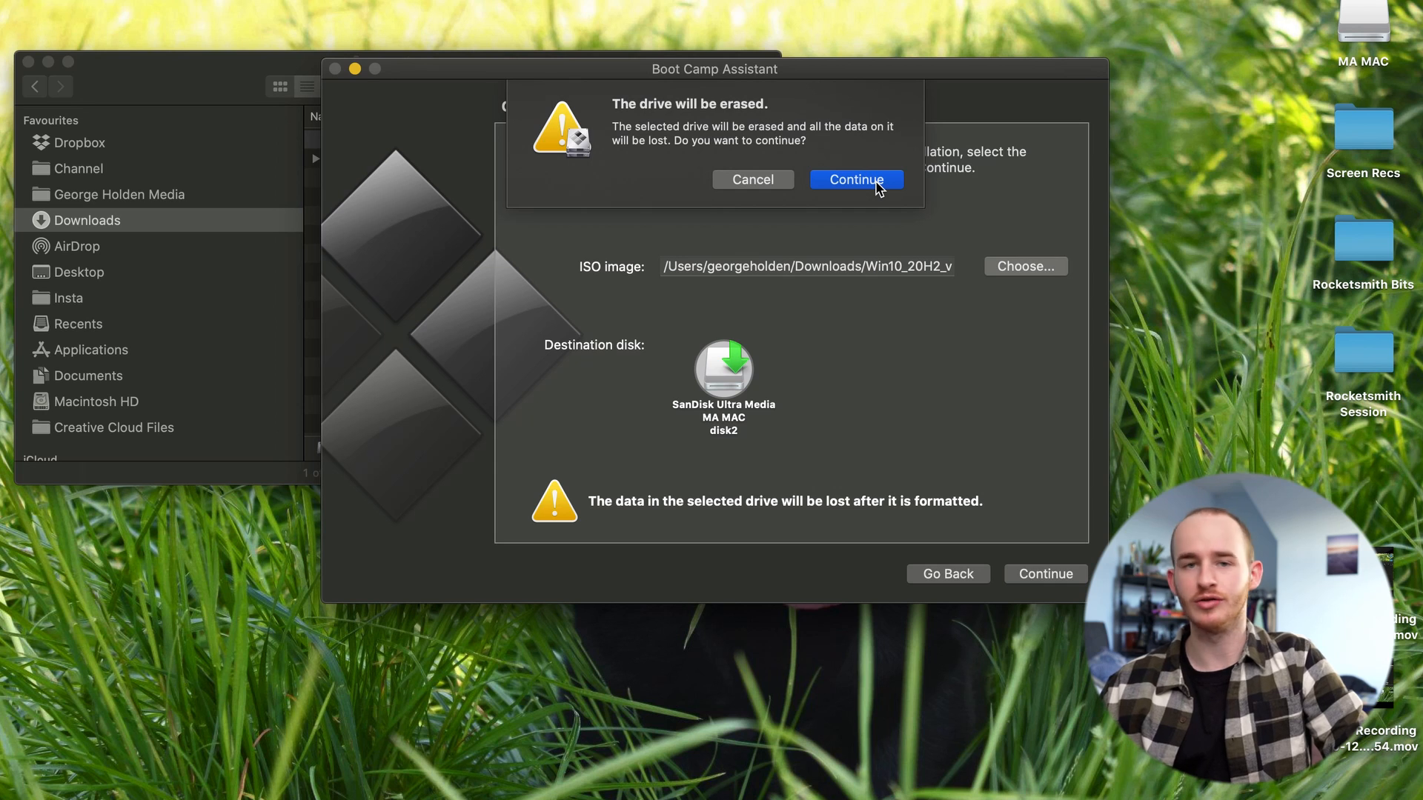
pyautogui.click(857, 179)
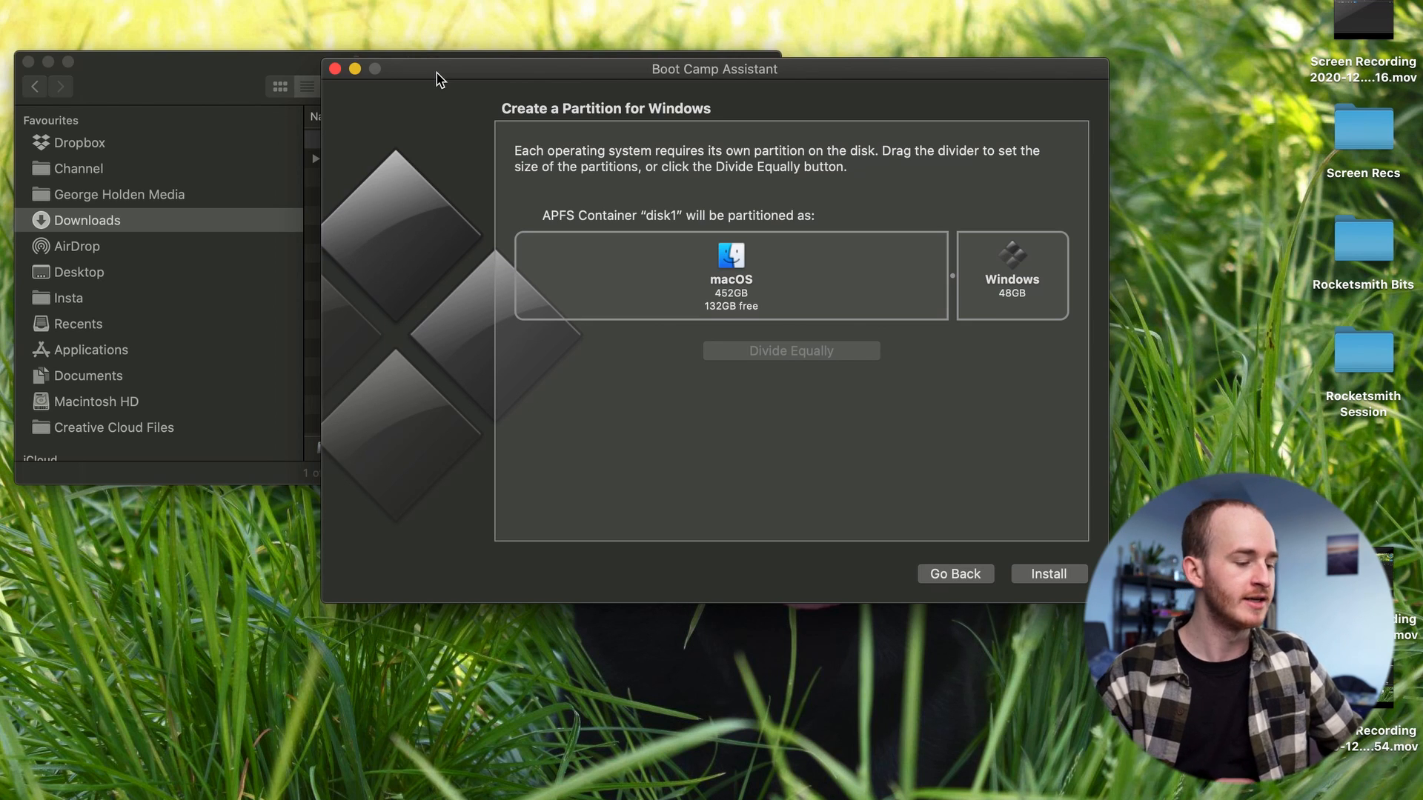
pyautogui.moveTo(627, 156)
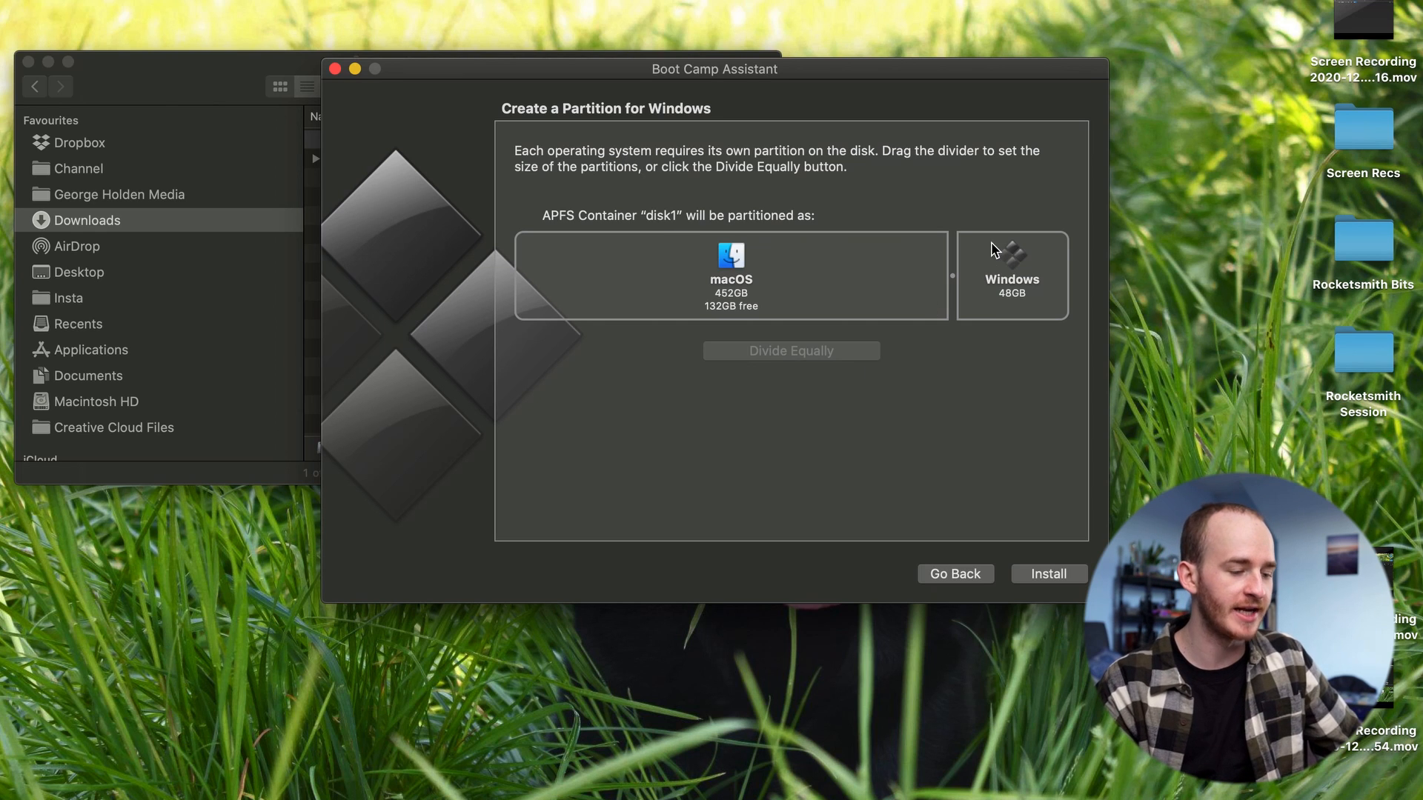
pyautogui.moveTo(970, 288)
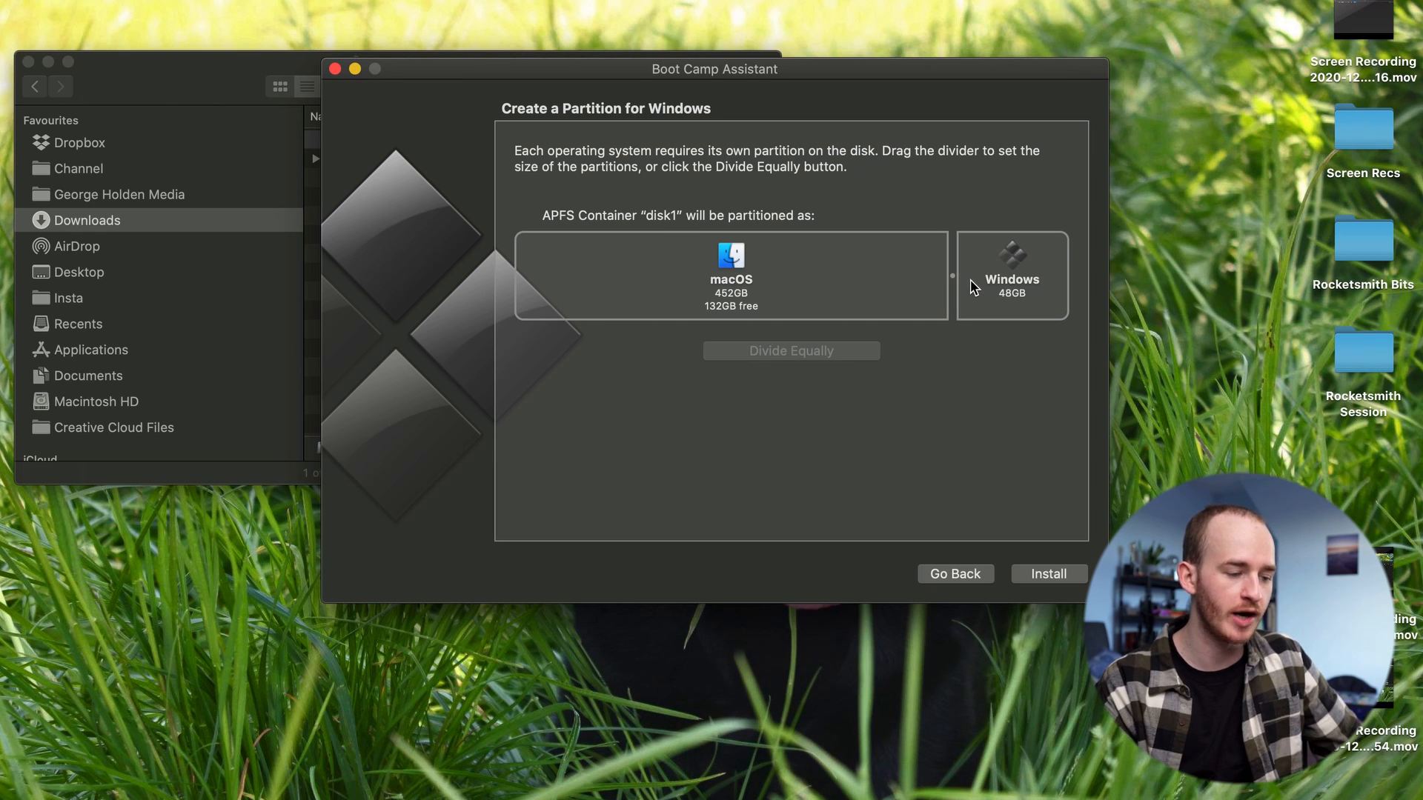
pyautogui.moveTo(1011, 315)
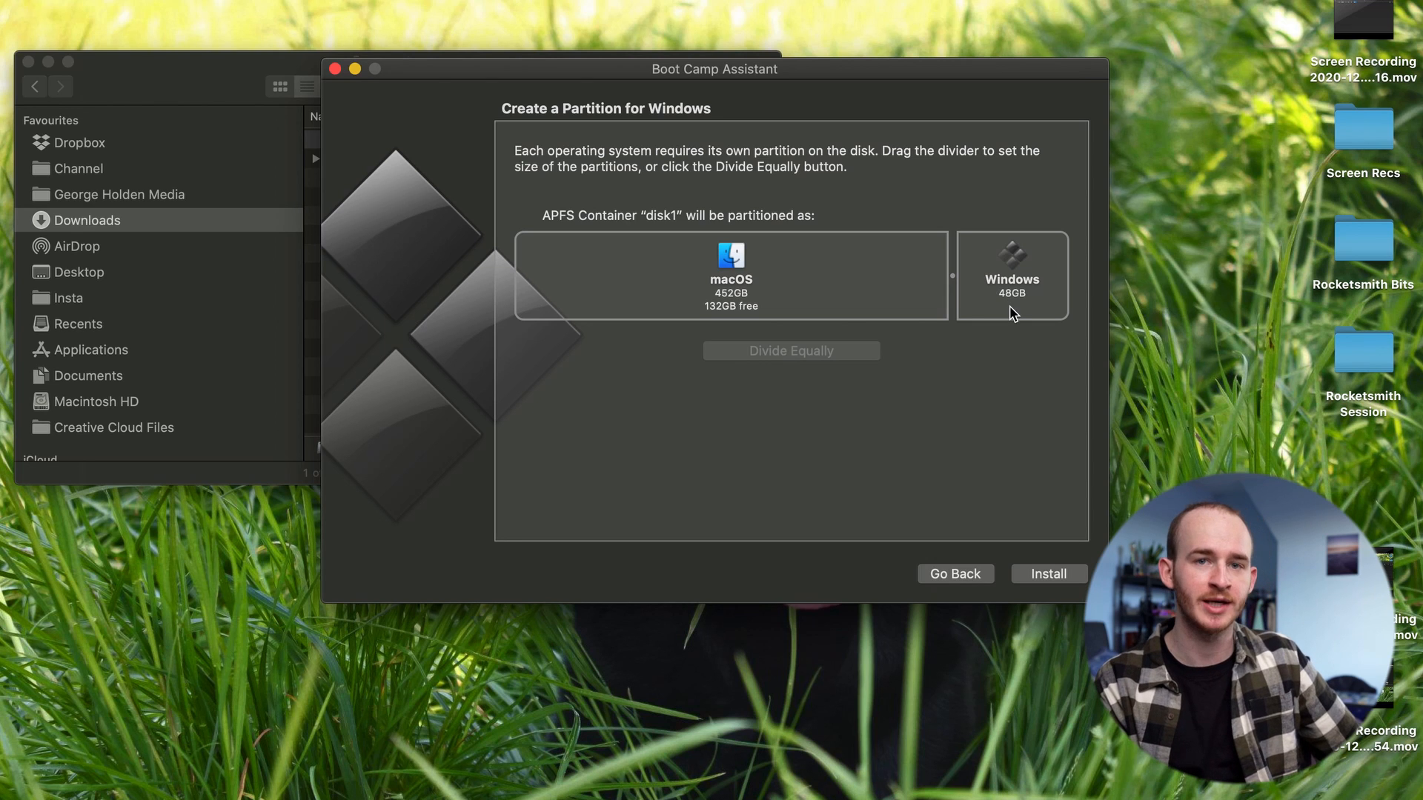
pyautogui.moveTo(960, 311)
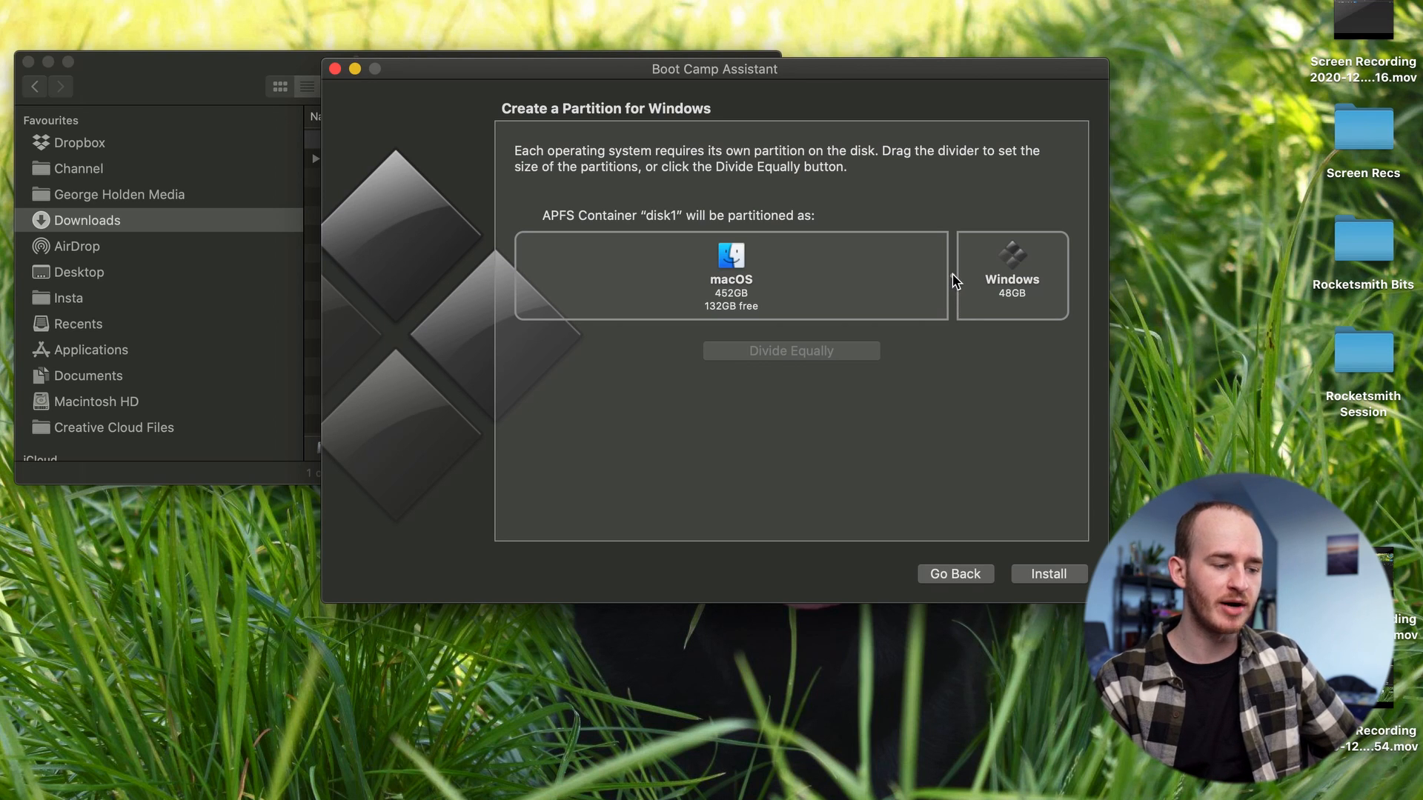
# Step: Drag the partition divider until Windows shows 130GB and macOS 370GB
pyautogui.moveTo(953, 277); pyautogui.dragTo(894, 277)
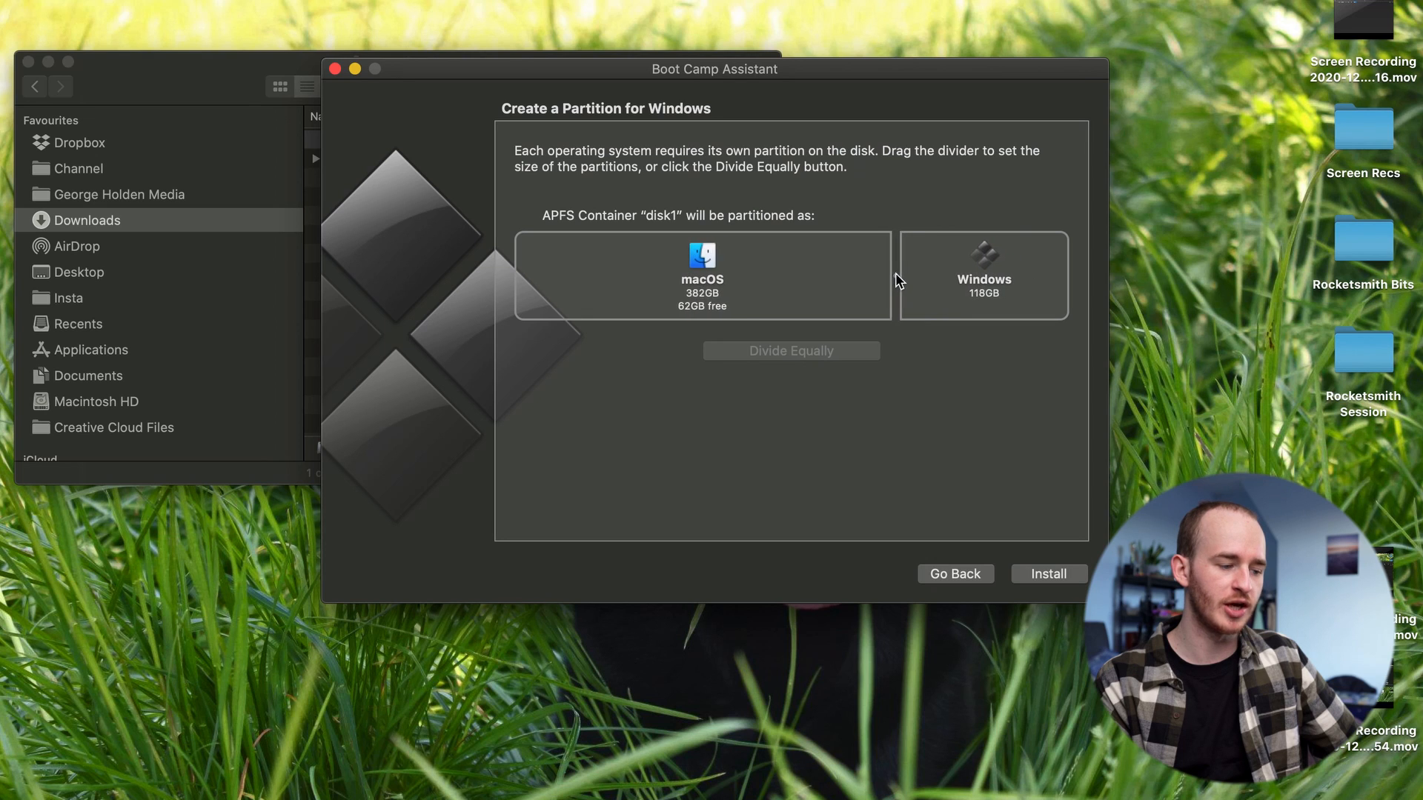
pyautogui.moveTo(892, 277); pyautogui.dragTo(888, 278)
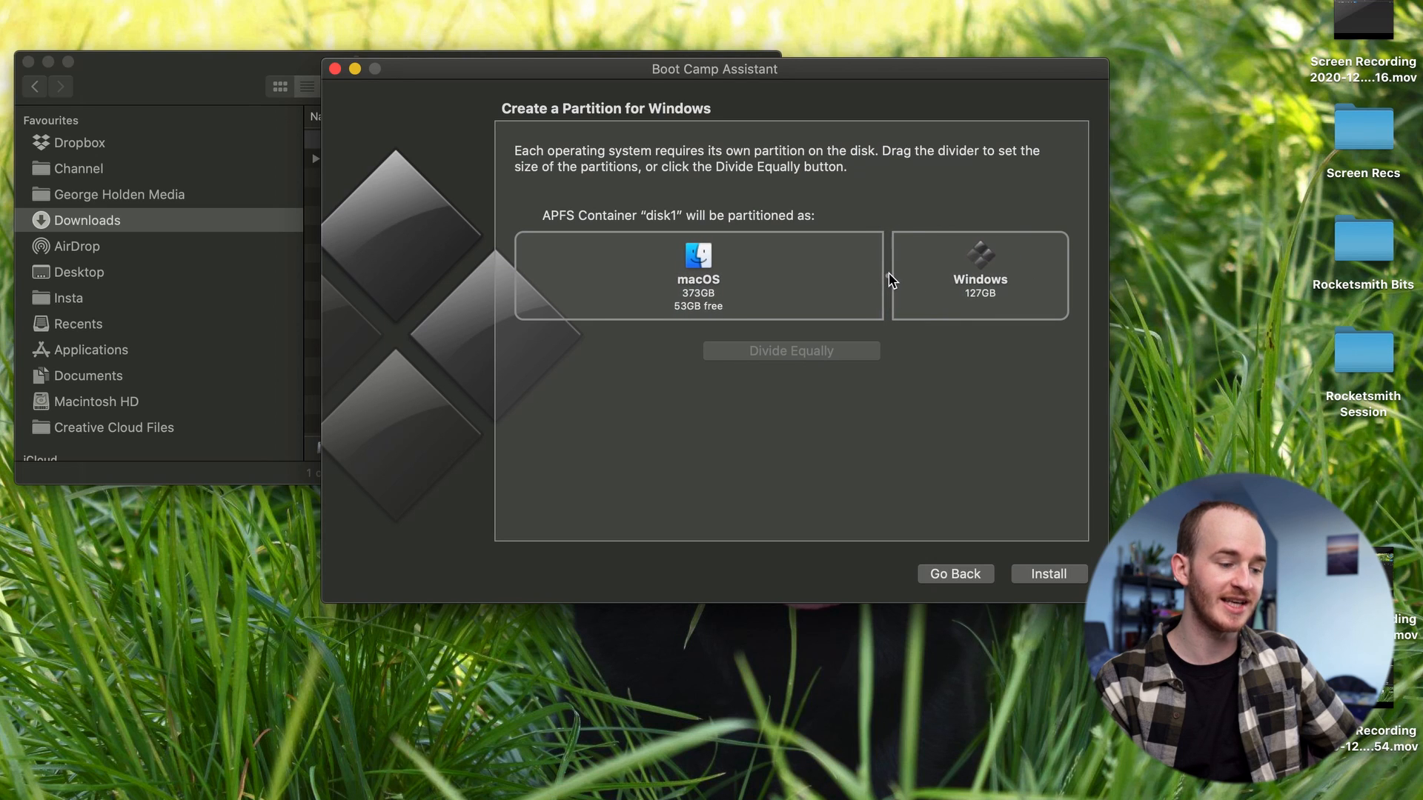
pyautogui.moveTo(888, 277); pyautogui.dragTo(881, 278)
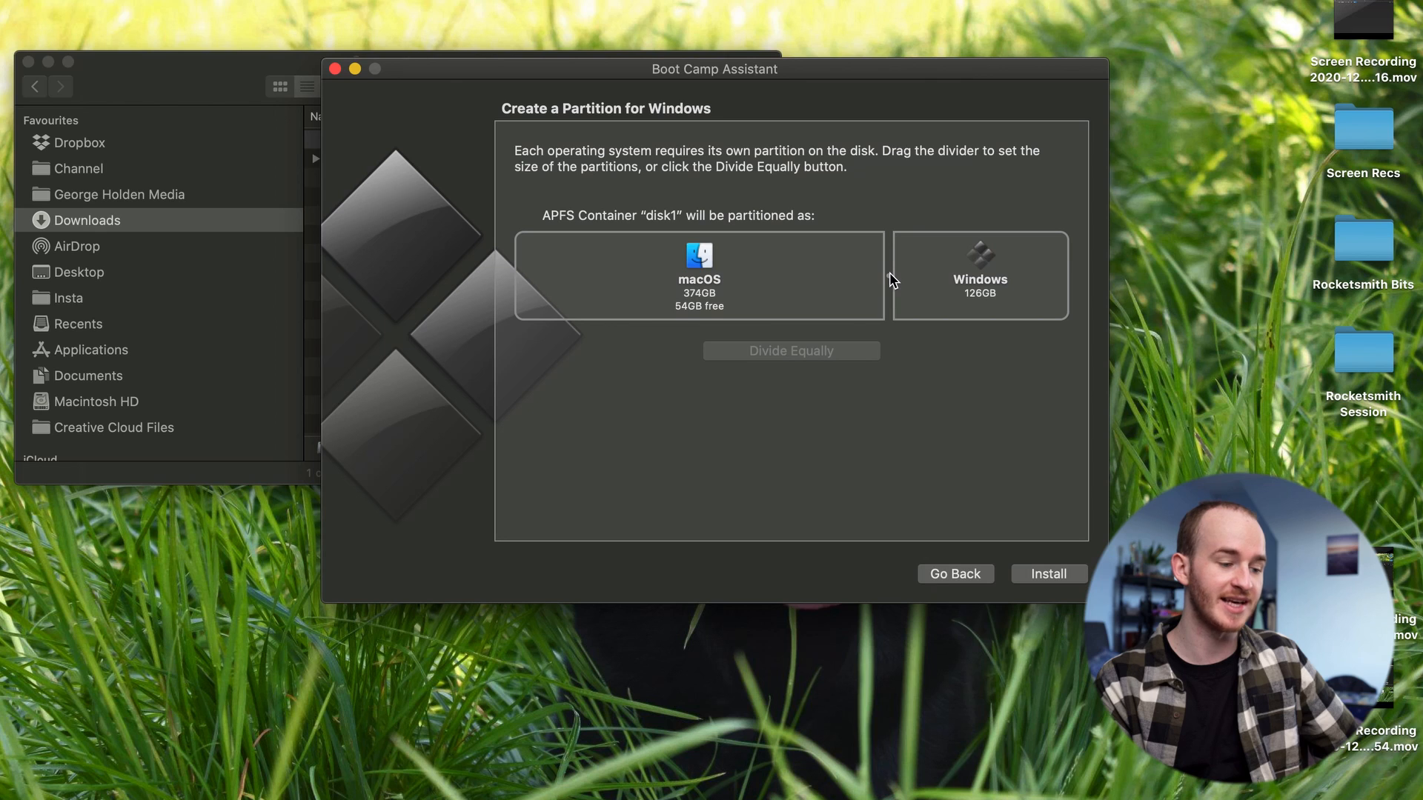
pyautogui.moveTo(886, 277); pyautogui.dragTo(890, 277)
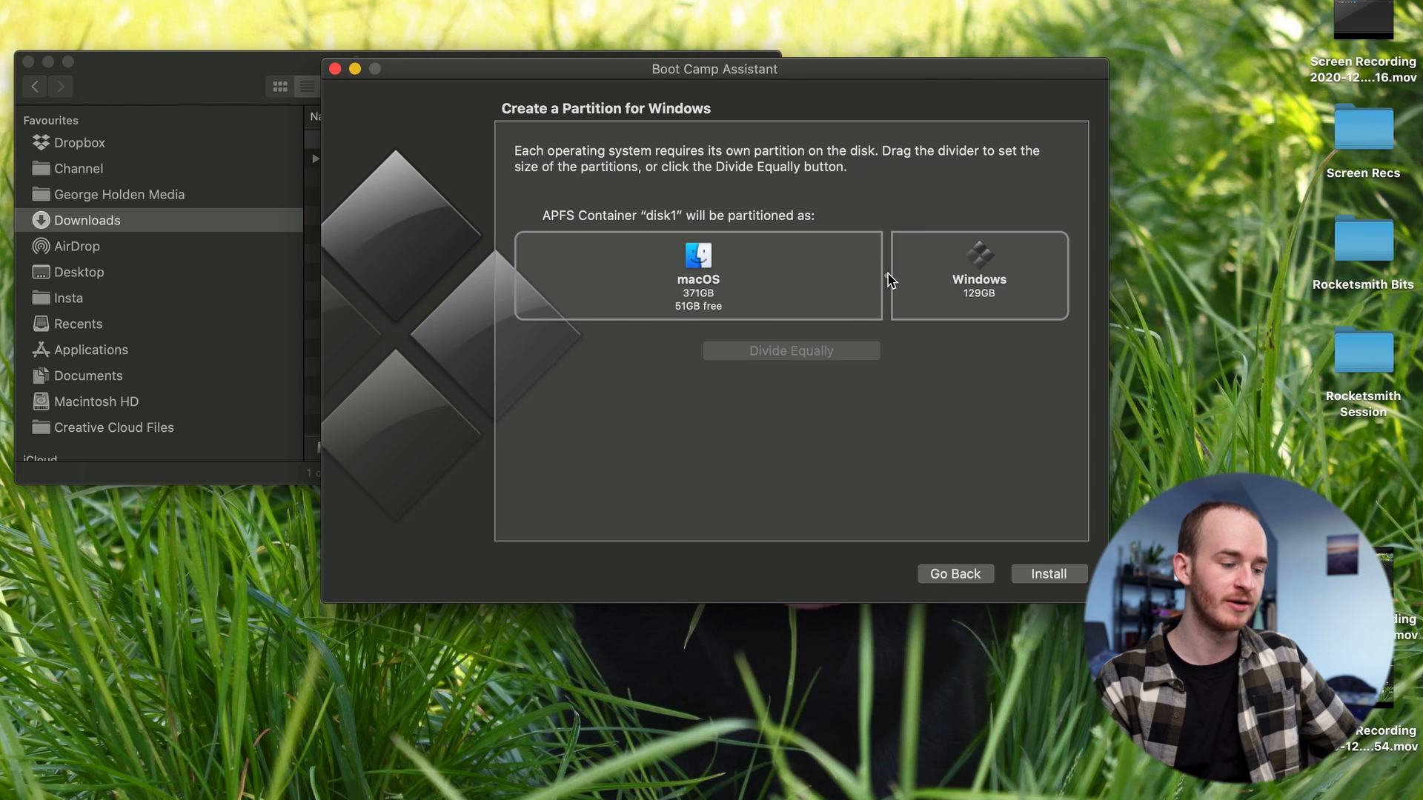
pyautogui.moveTo(888, 277); pyautogui.dragTo(889, 281)
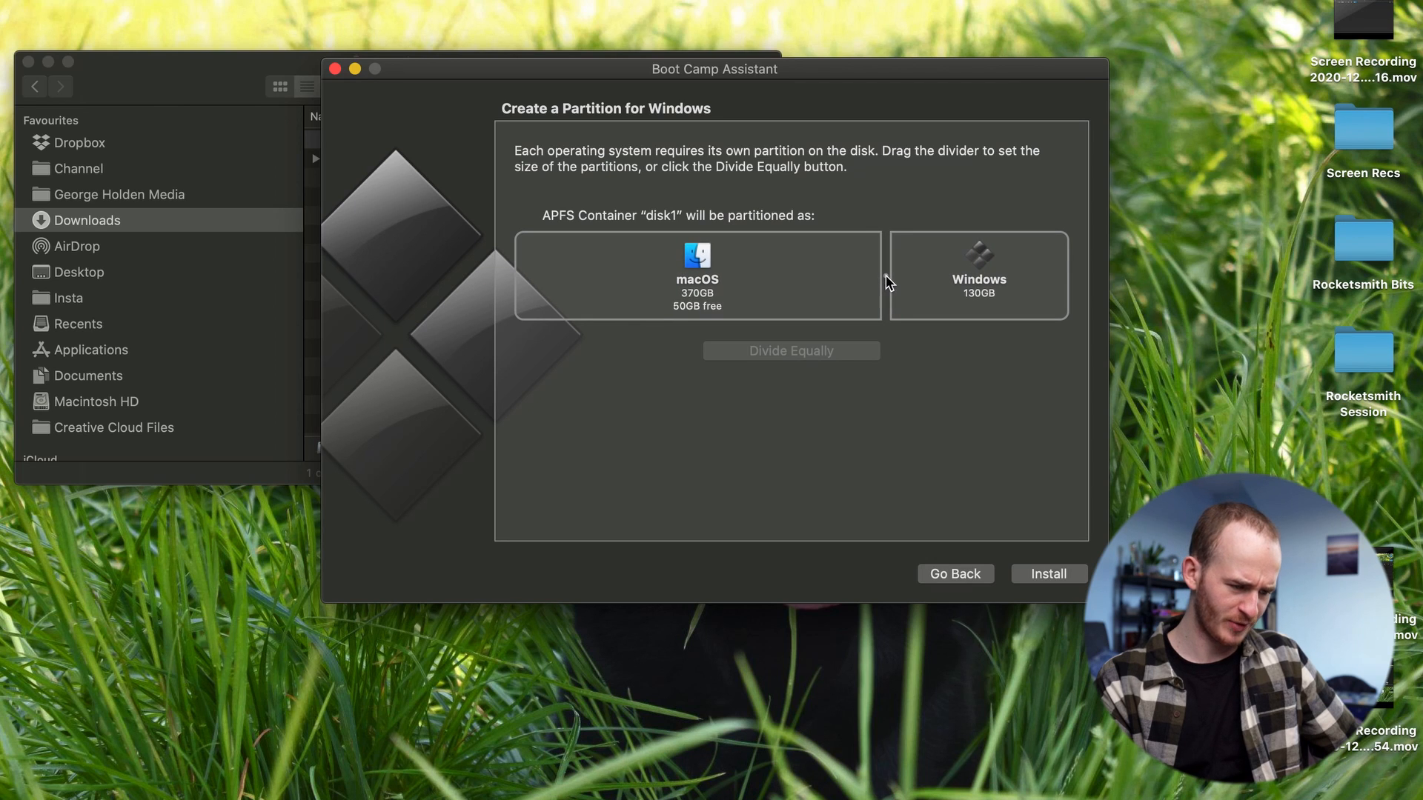
pyautogui.moveTo(884, 287)
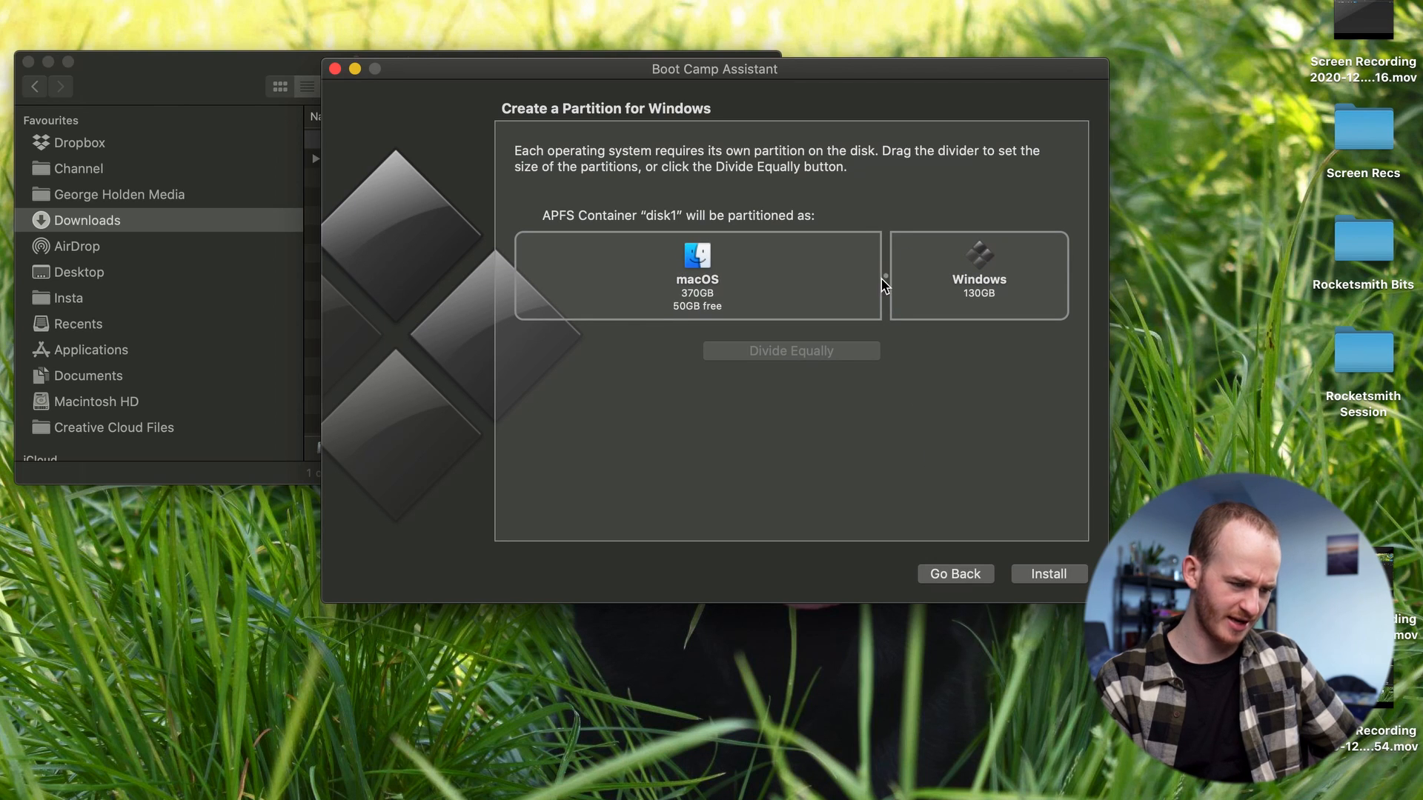
pyautogui.moveTo(1005, 530)
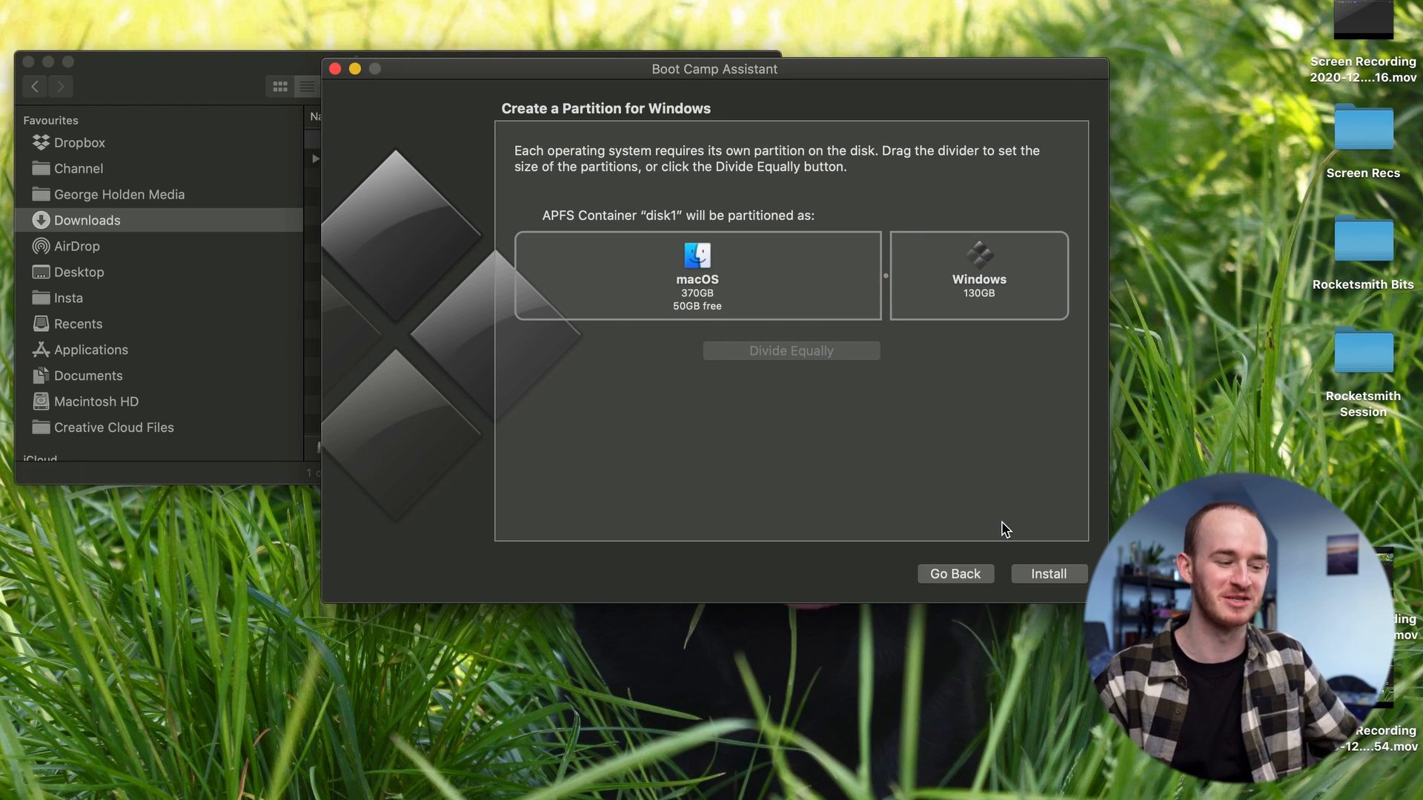
pyautogui.moveTo(884, 429)
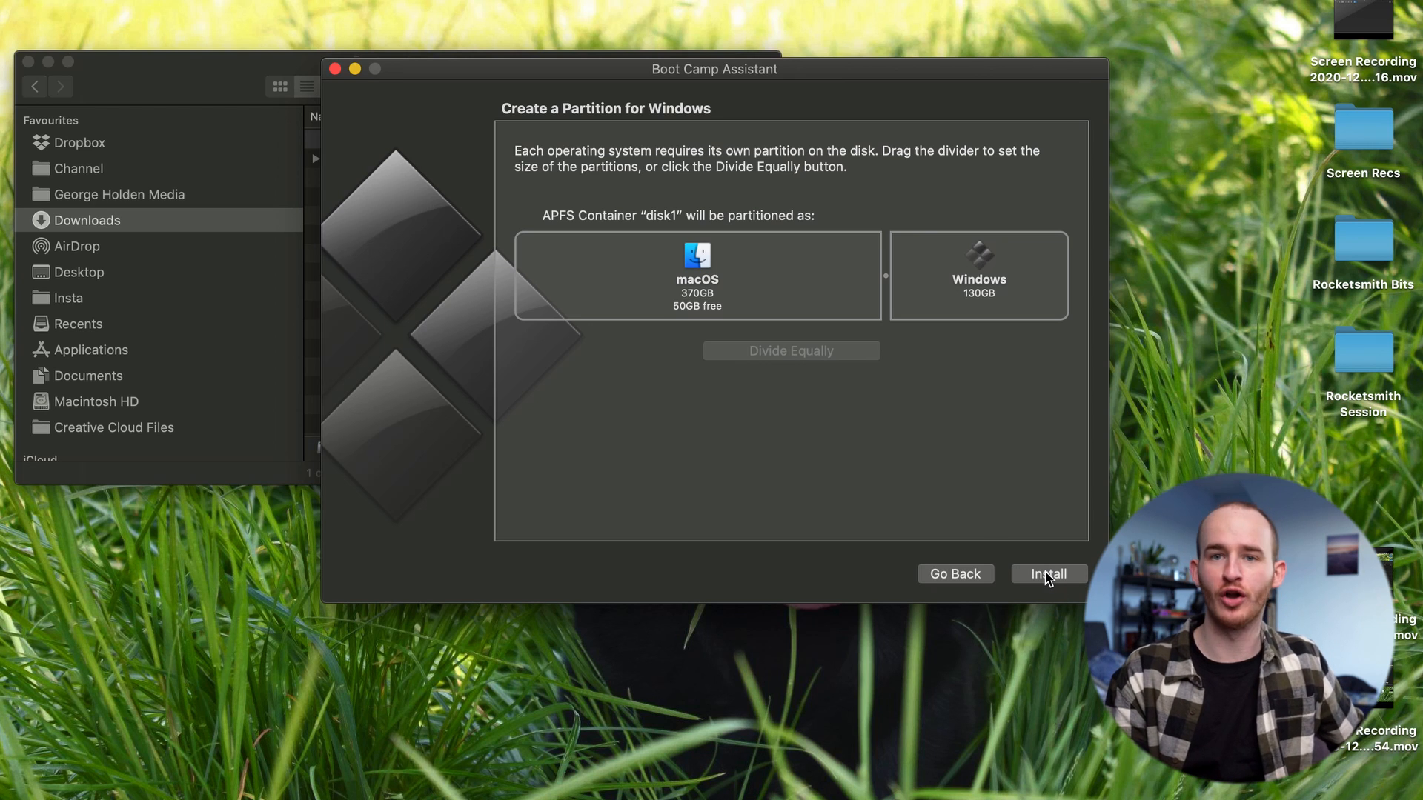
# Step: Start Install and enter the admin password to begin partitioning the disk
pyautogui.click(1049, 575)
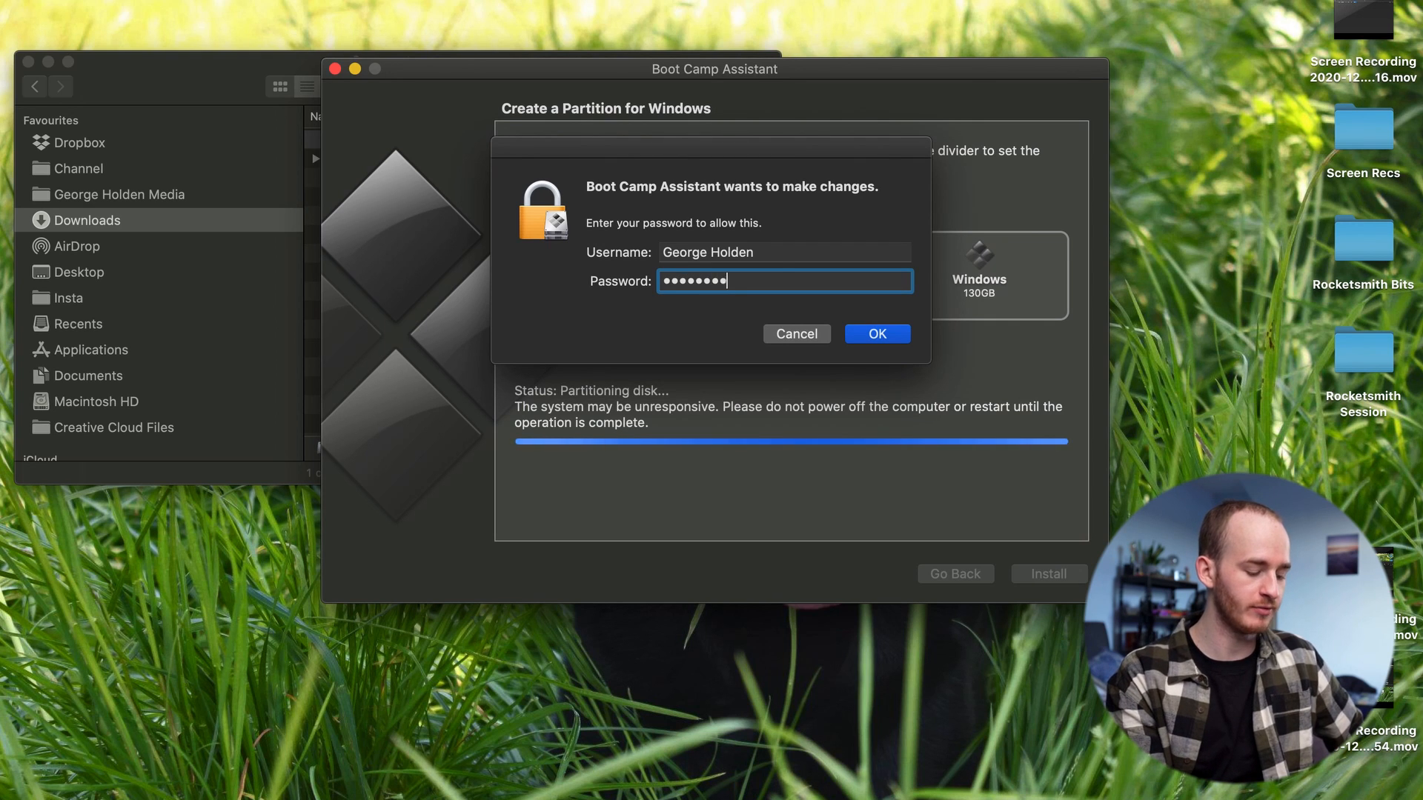
pyautogui.write('••••')
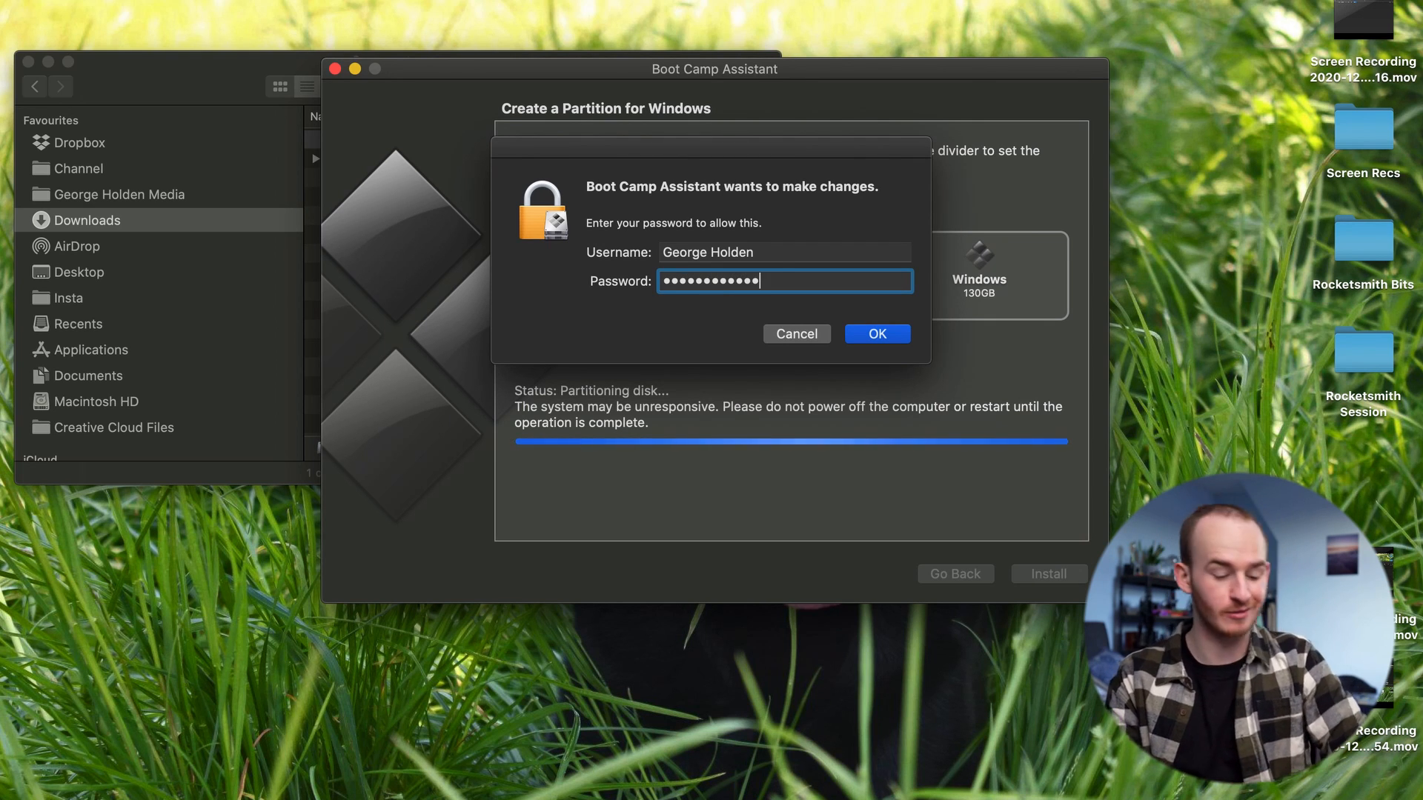
pyautogui.click(877, 333)
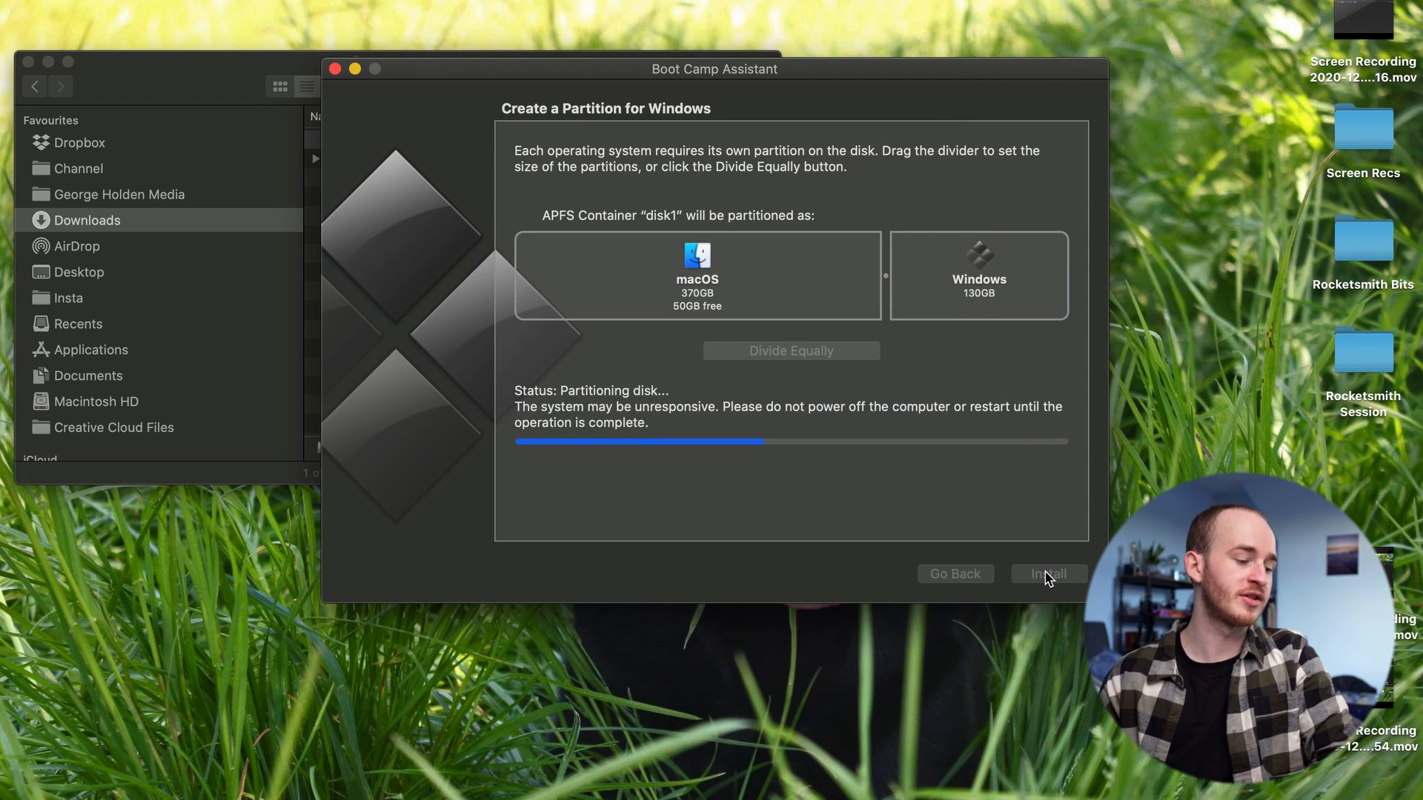